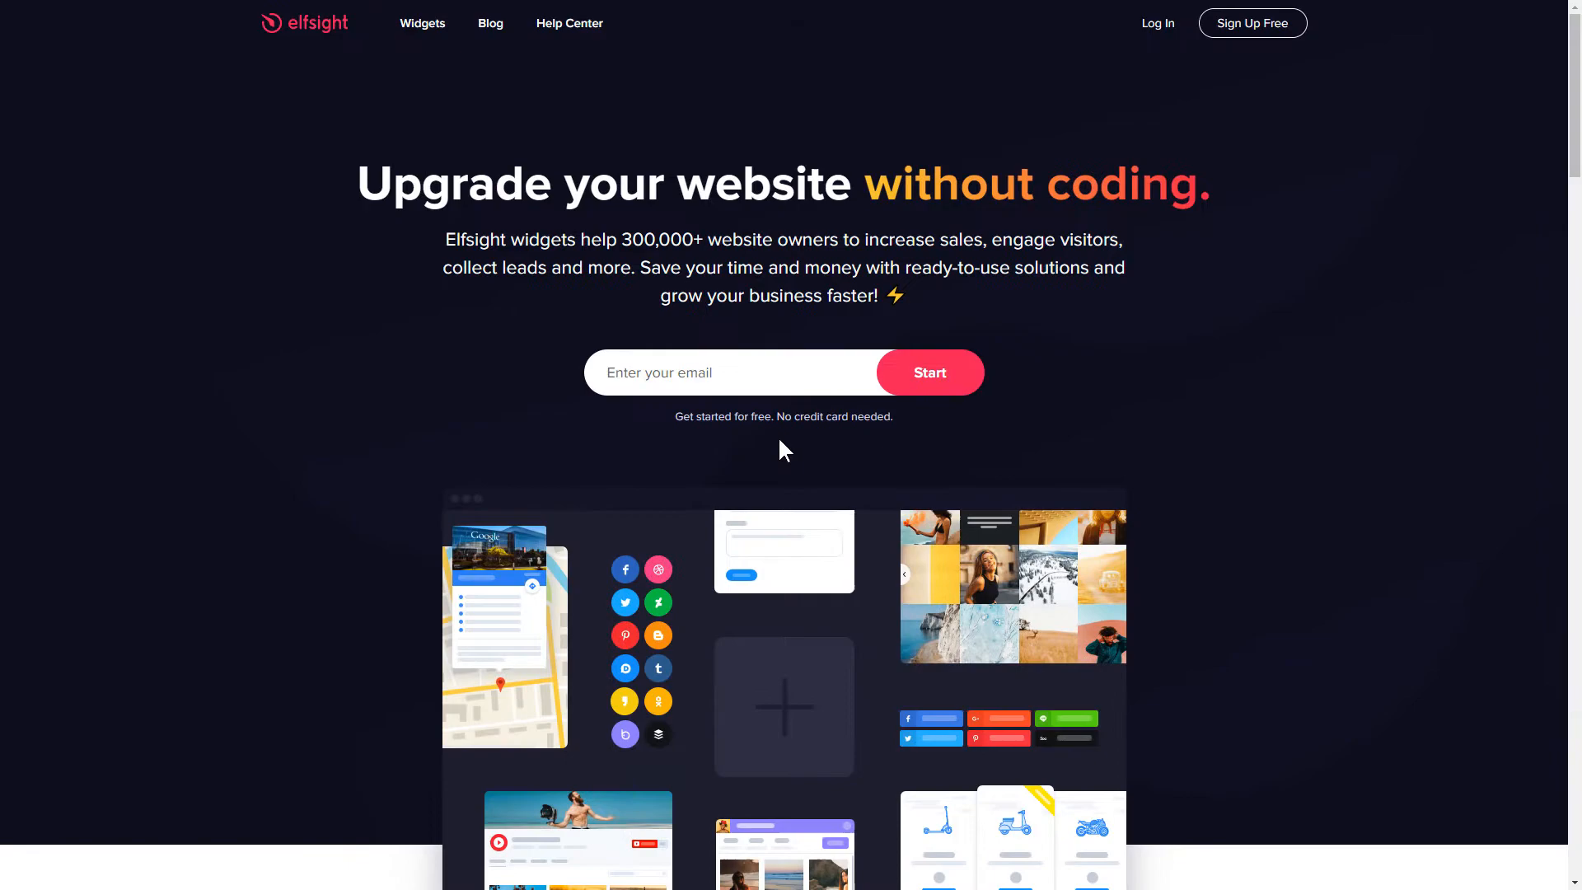
mouse_move(421, 23)
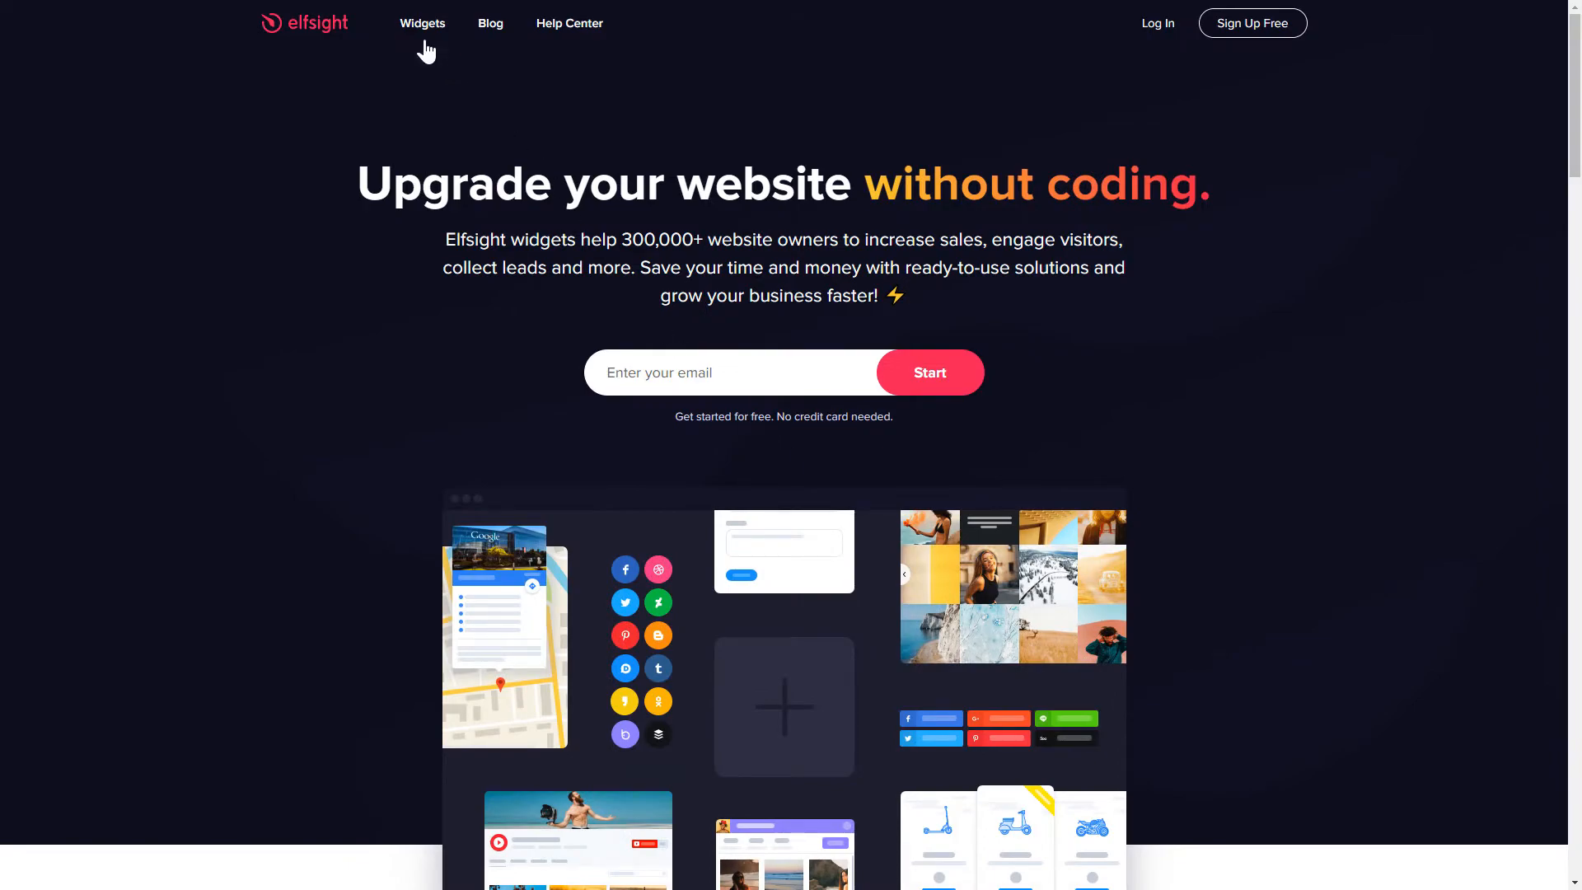
Go to the Number Counter widget page from the Widgets catalog.
left_click(421, 23)
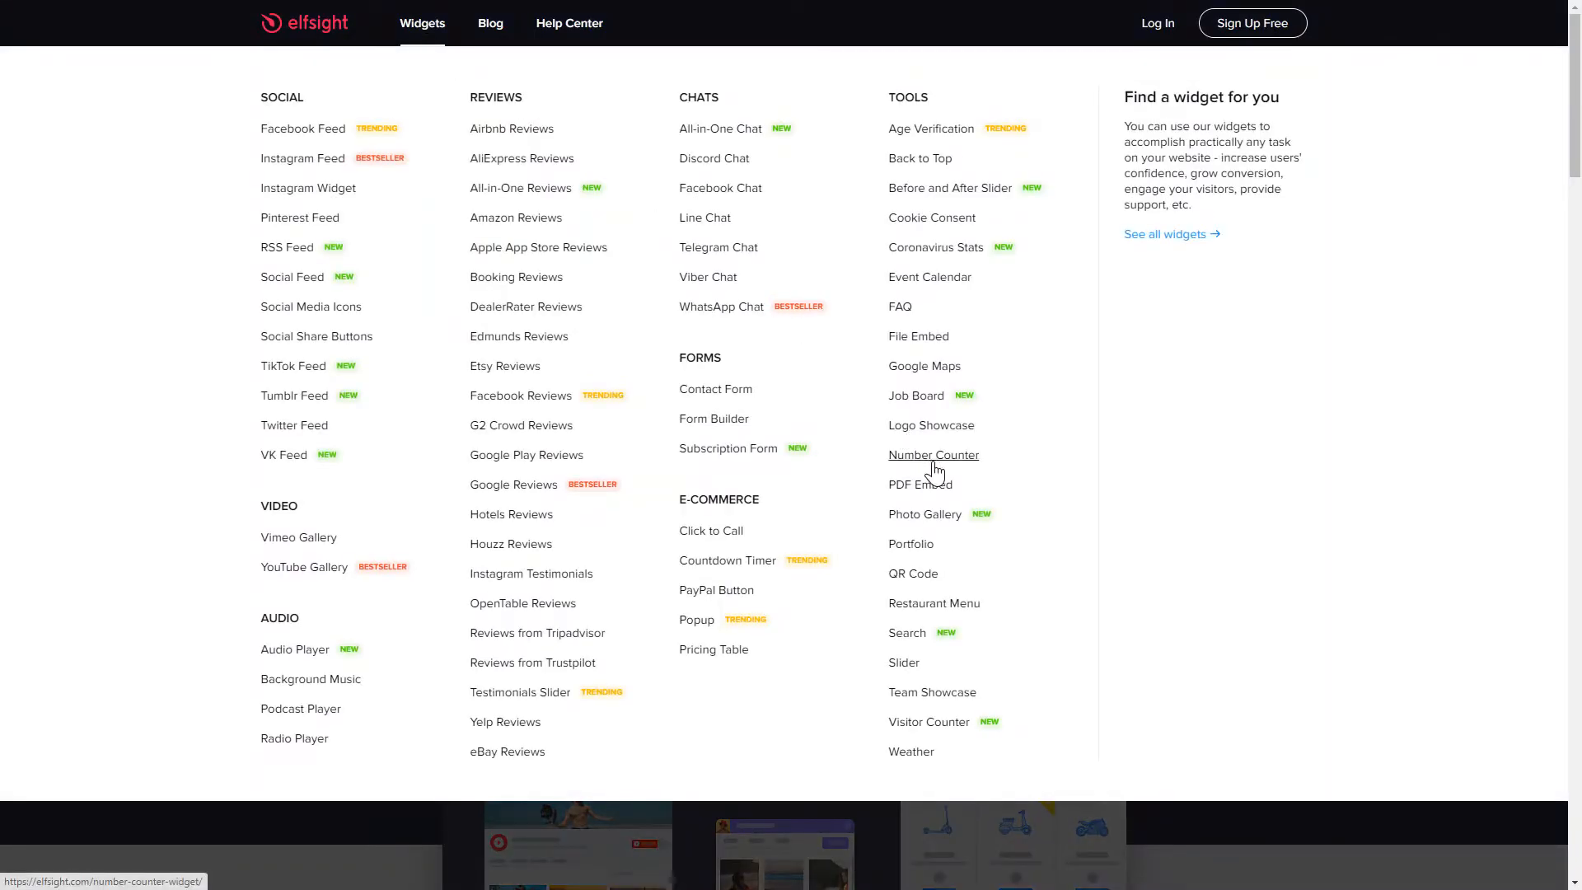
left_click(932, 455)
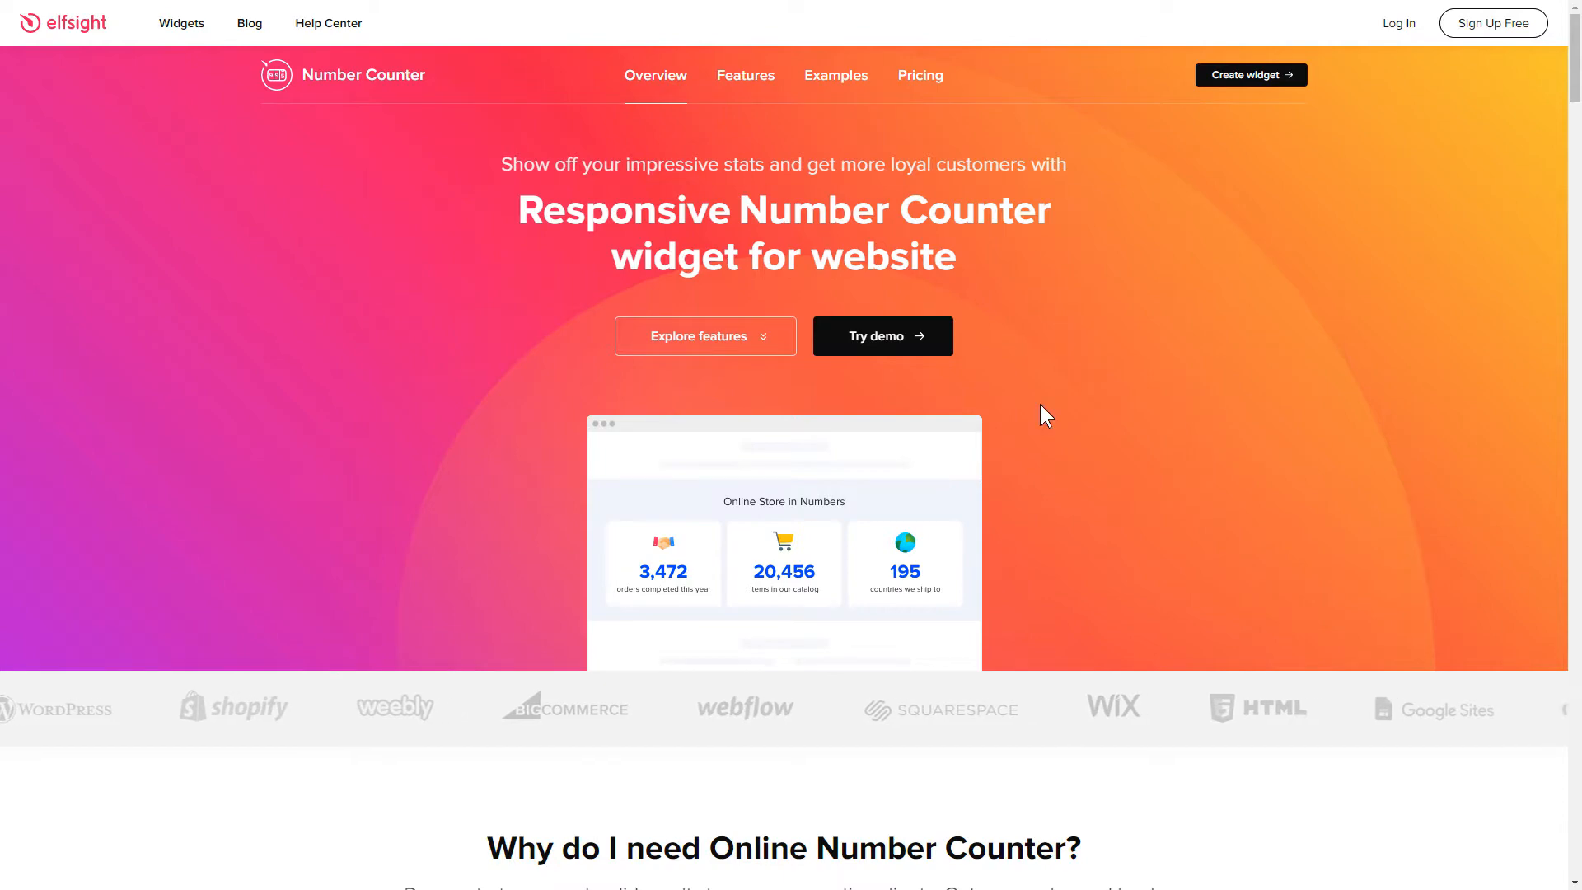
Start the demo, preview University in Numbers and Coffee House, then return to Success in numbers.
left_click(1251, 74)
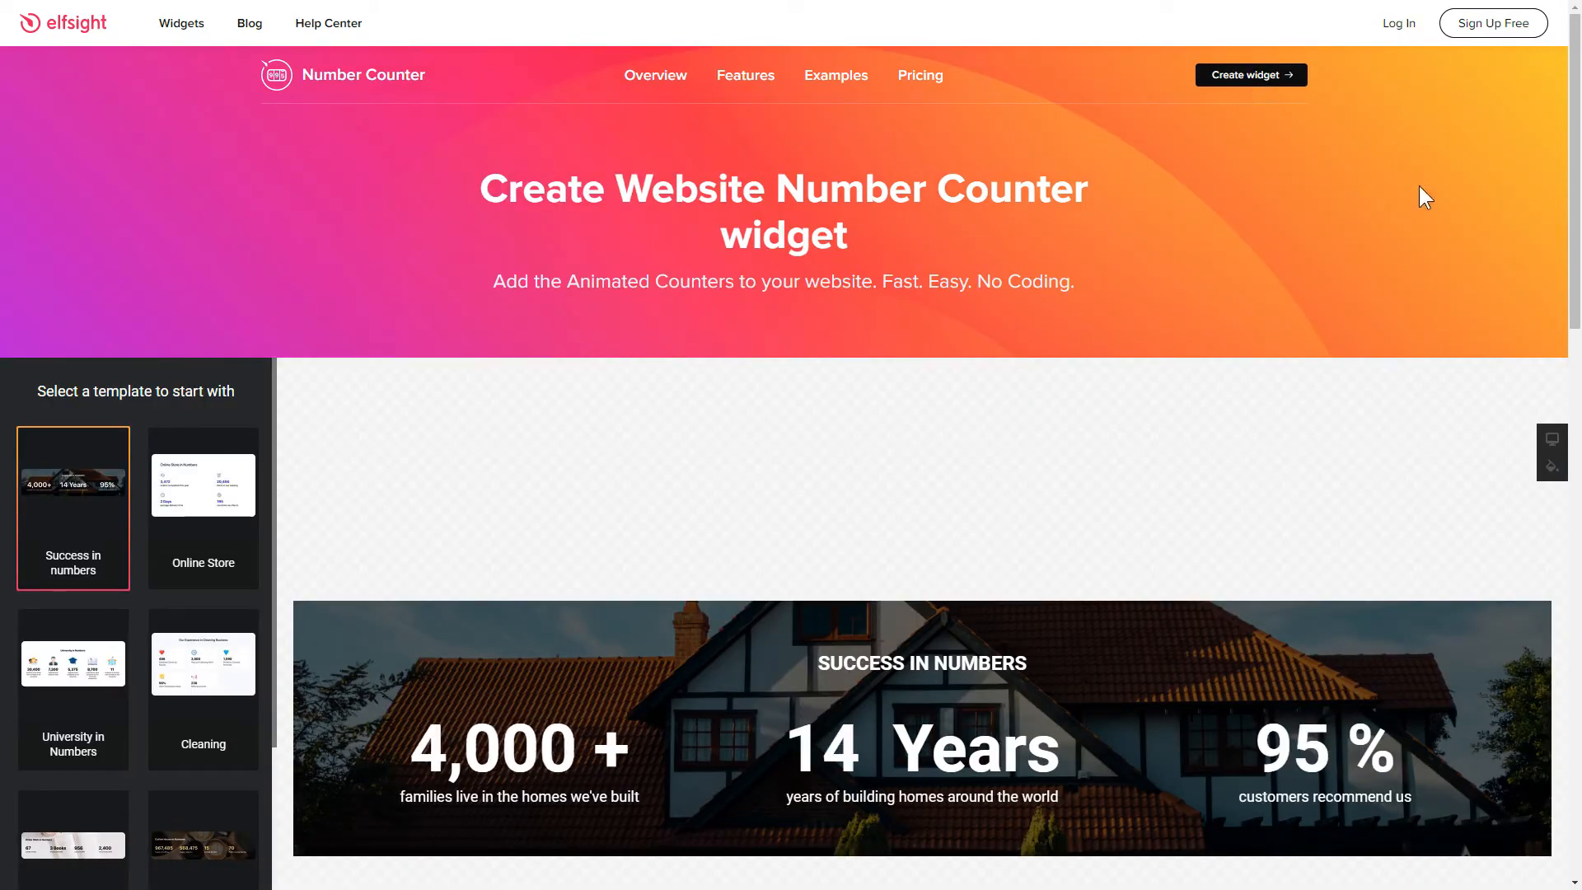
scroll("down", 3)
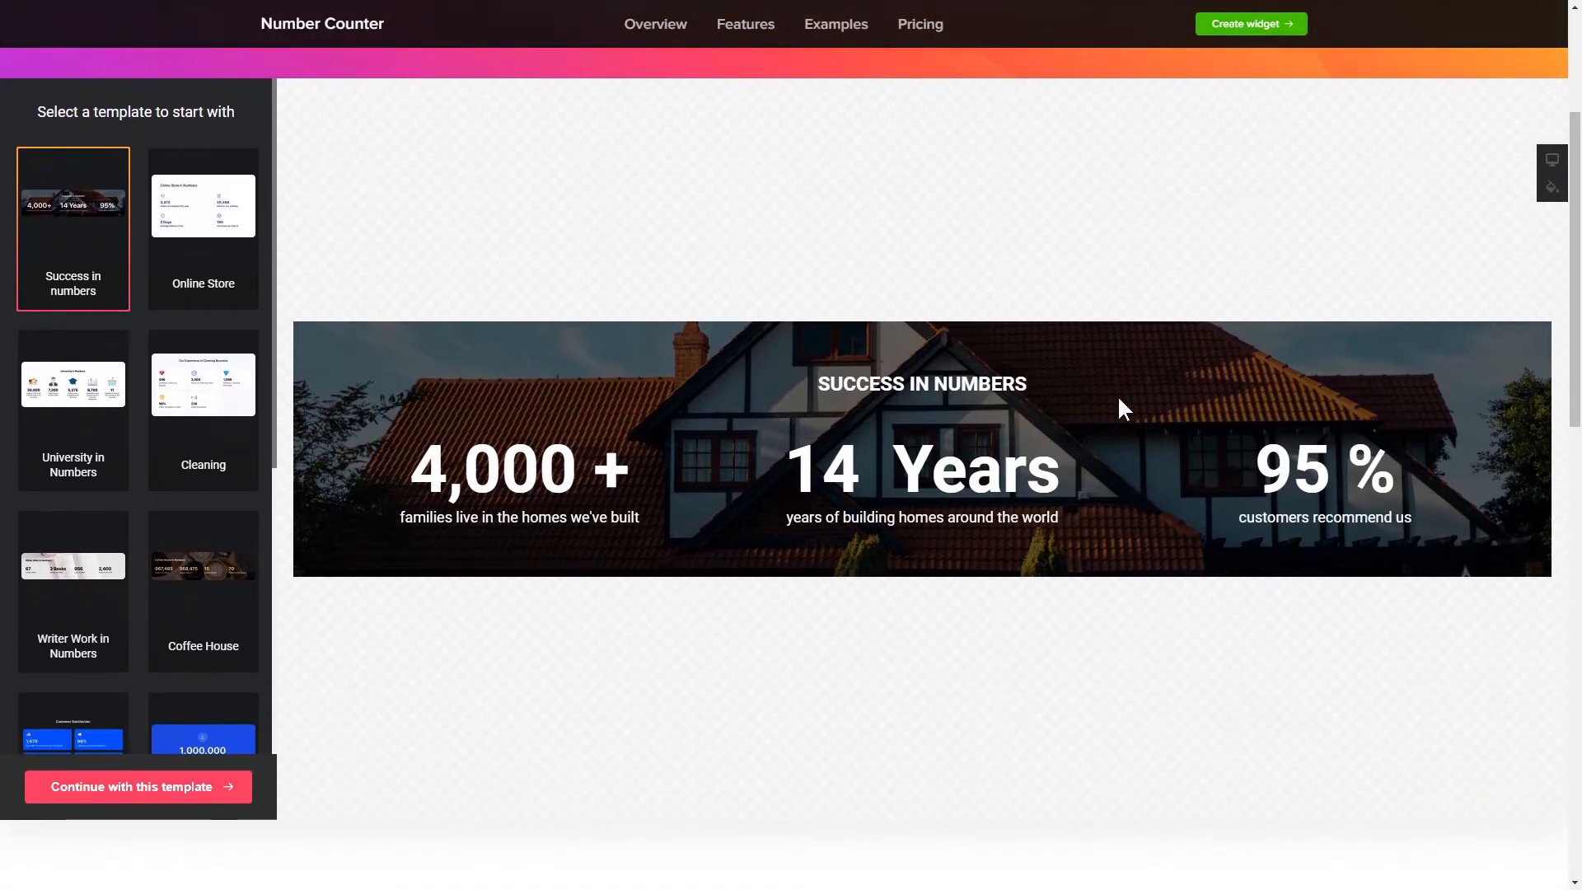
left_click(72, 410)
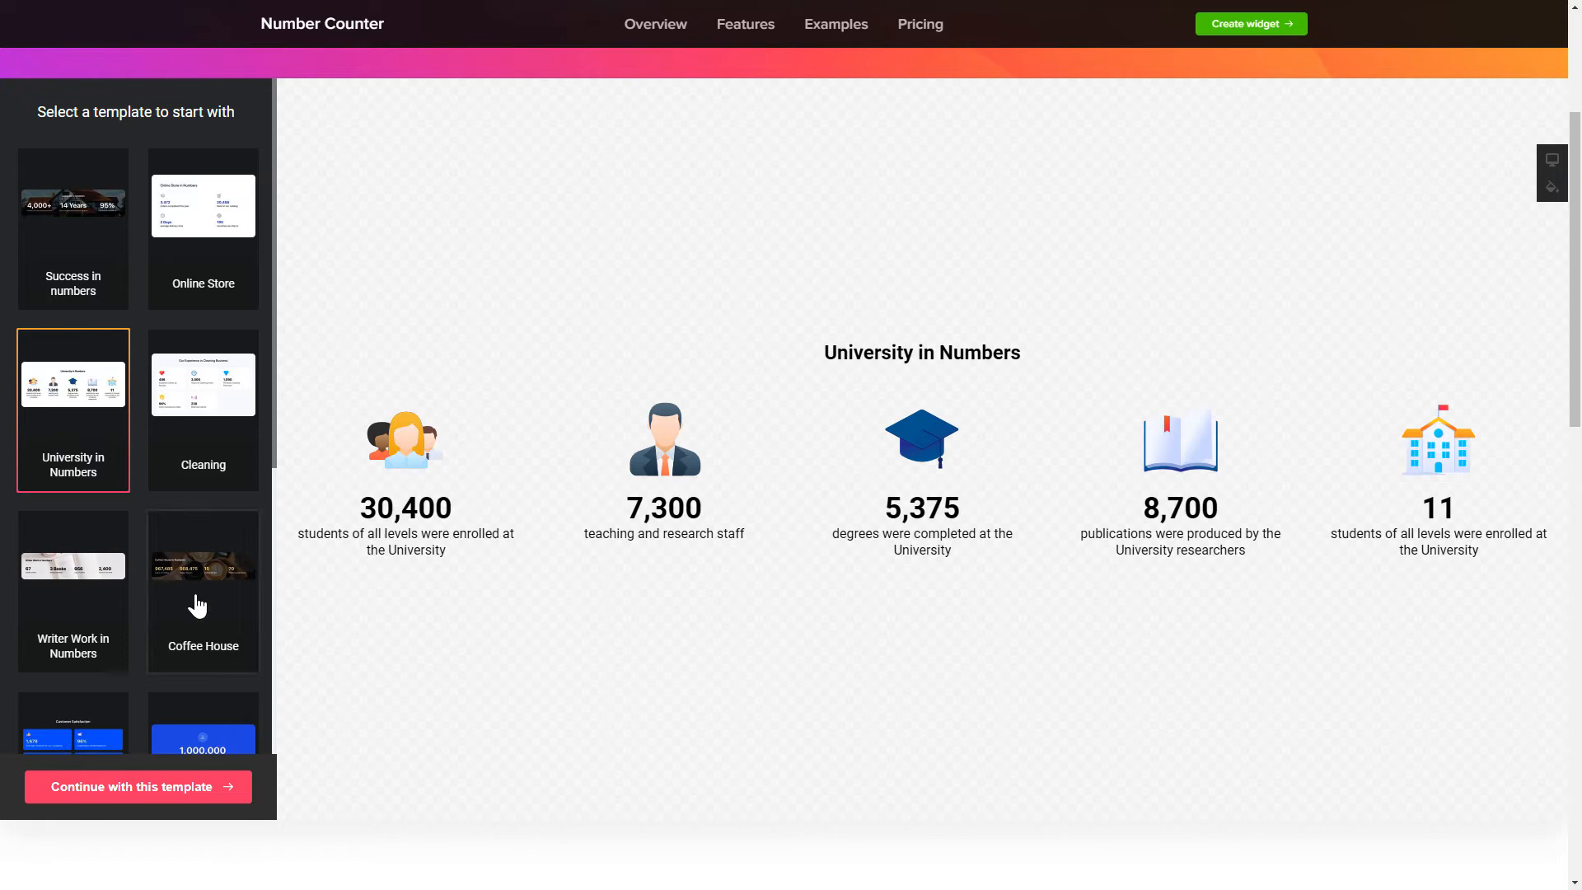
left_click(202, 590)
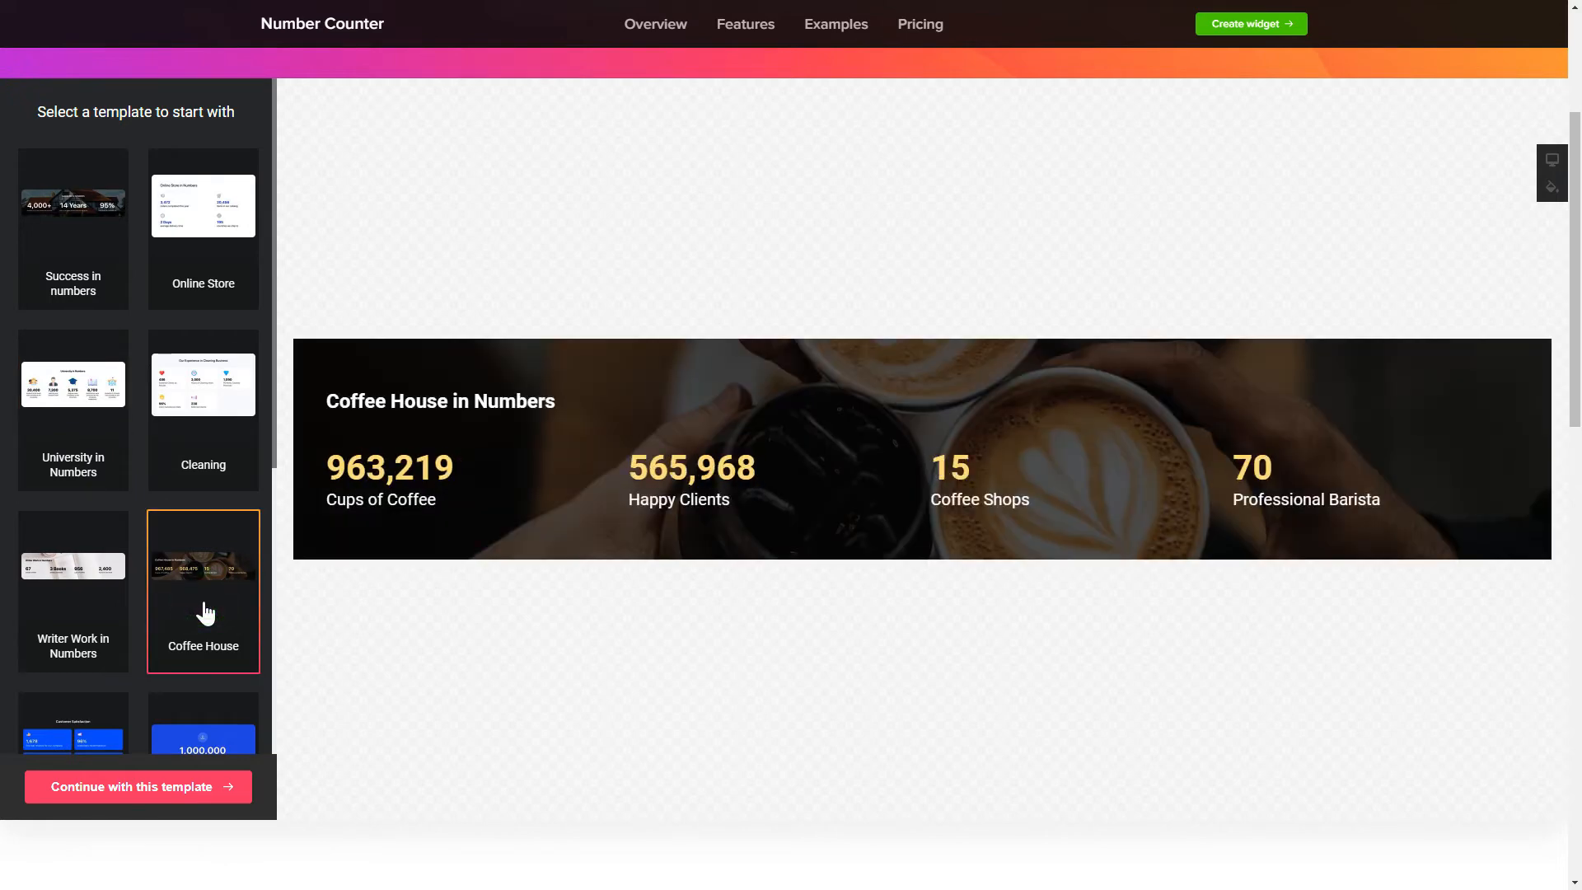
left_click(72, 228)
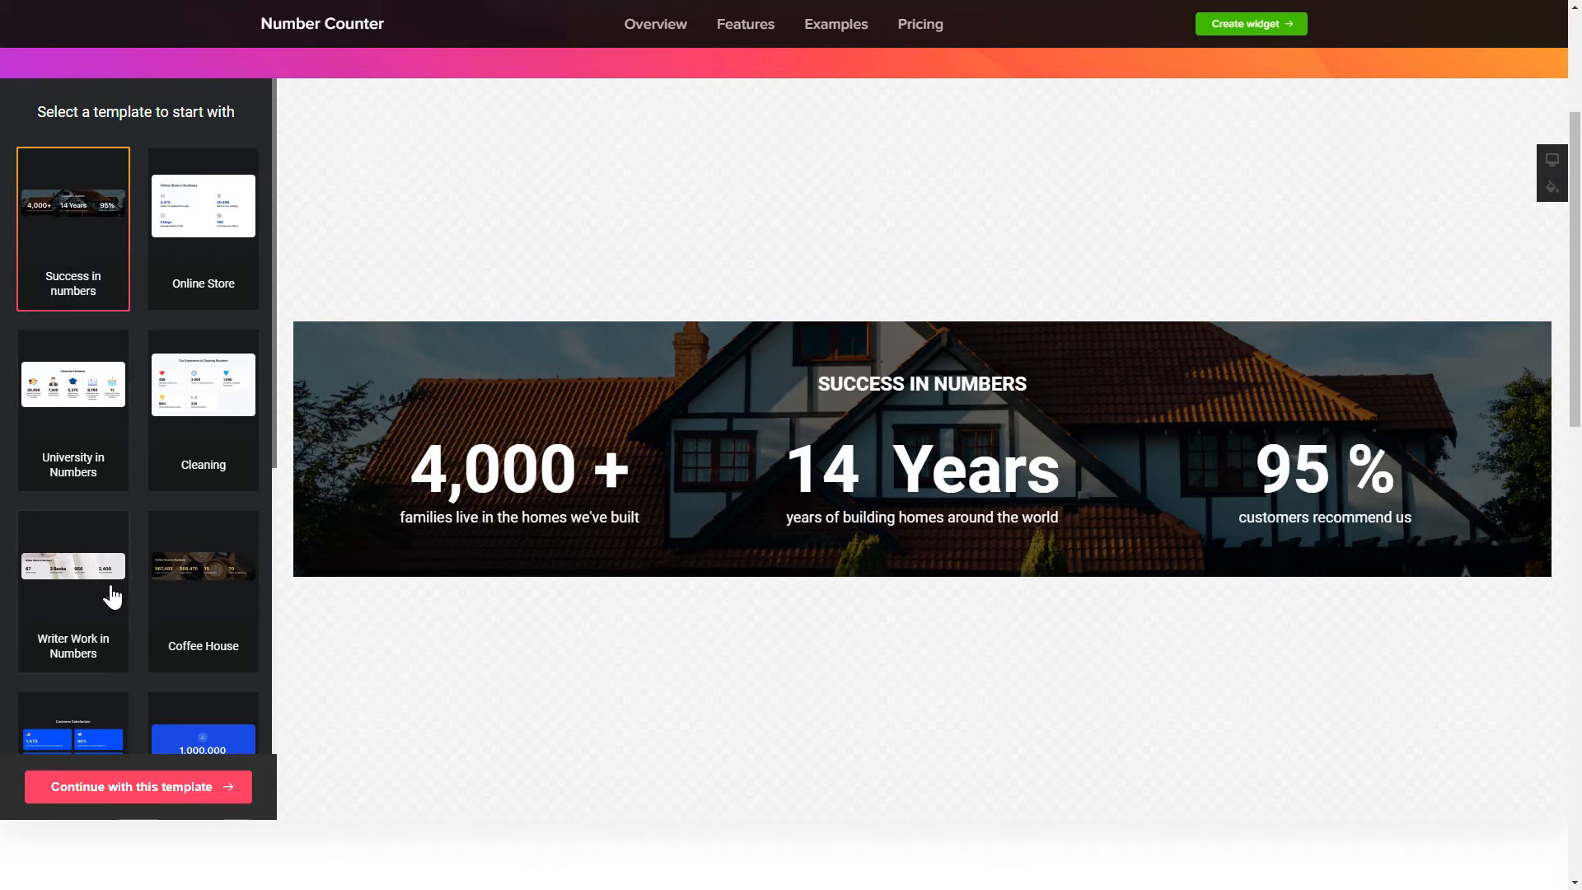
Continue with Success in numbers, inspect the 4000 counter item and the layout options.
left_click(137, 786)
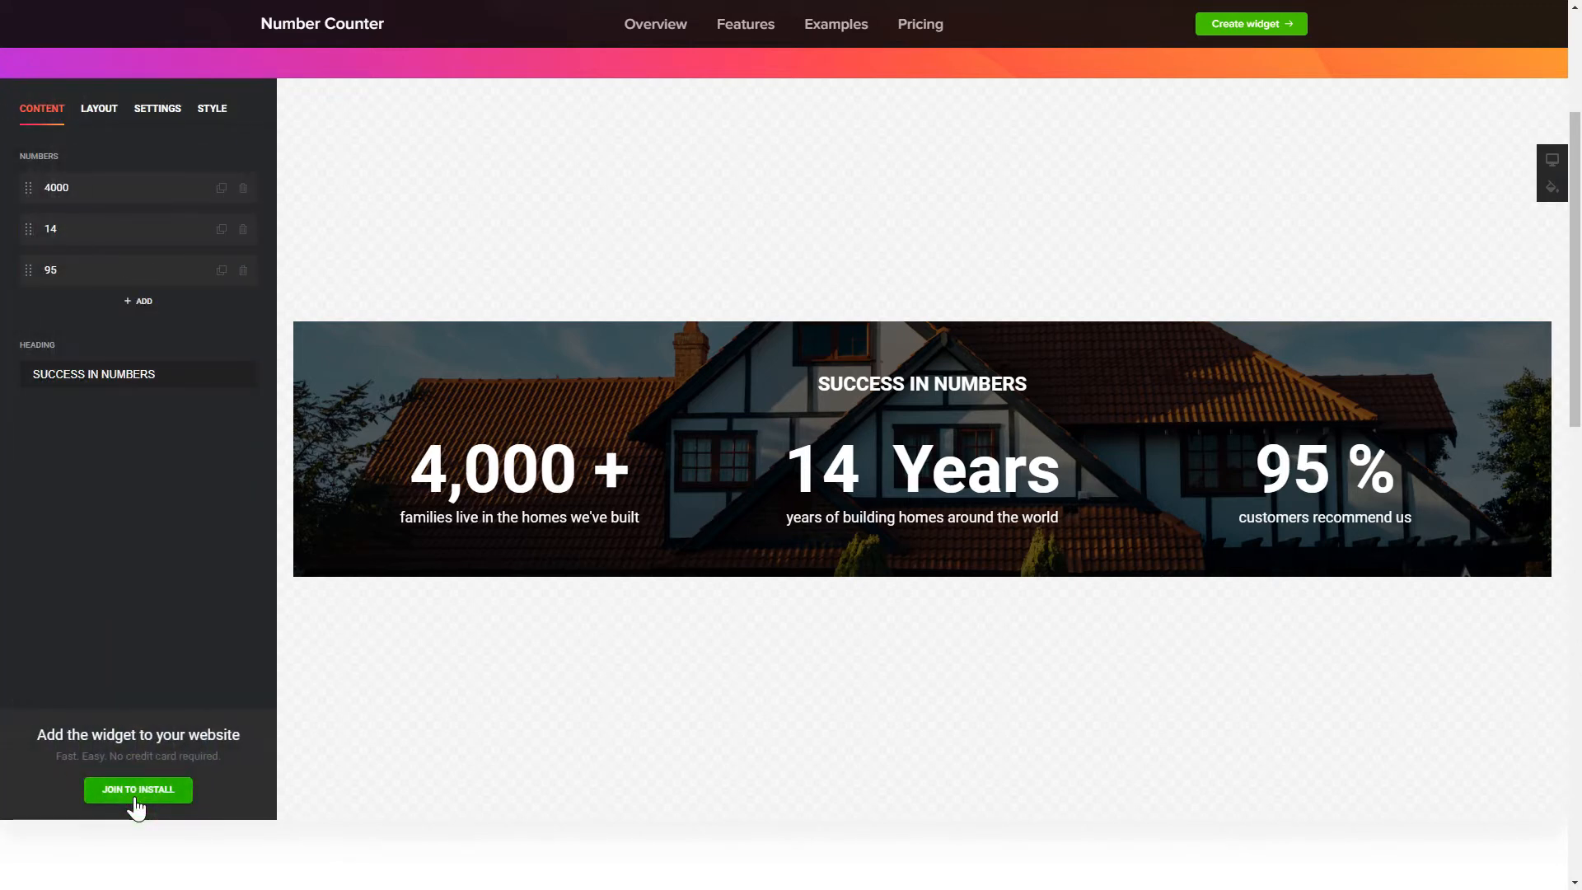
mouse_move(173, 195)
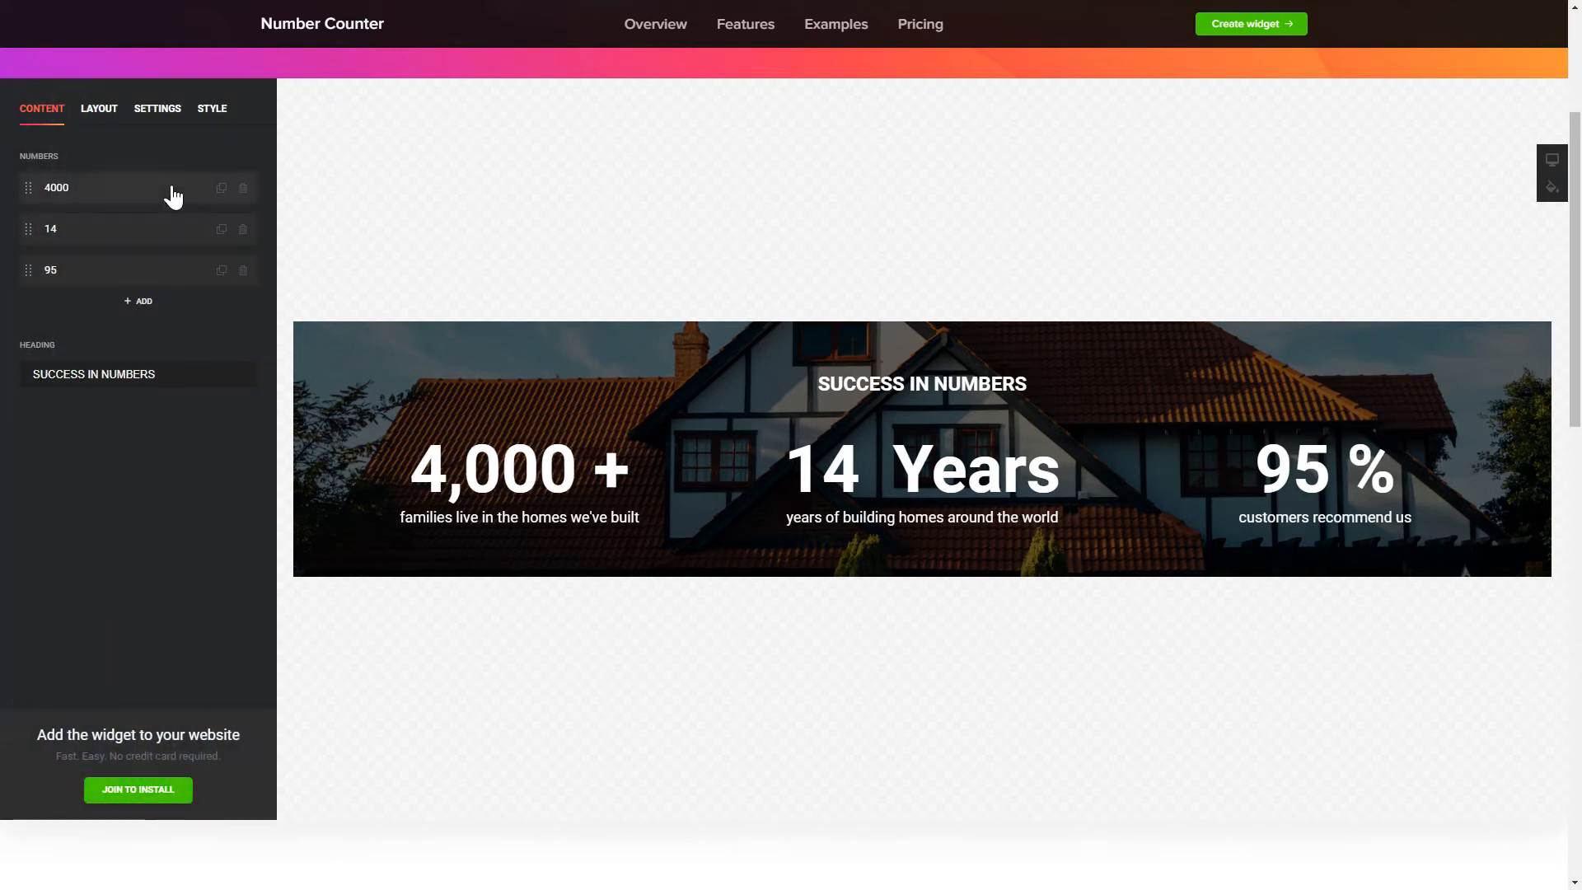
left_click(56, 187)
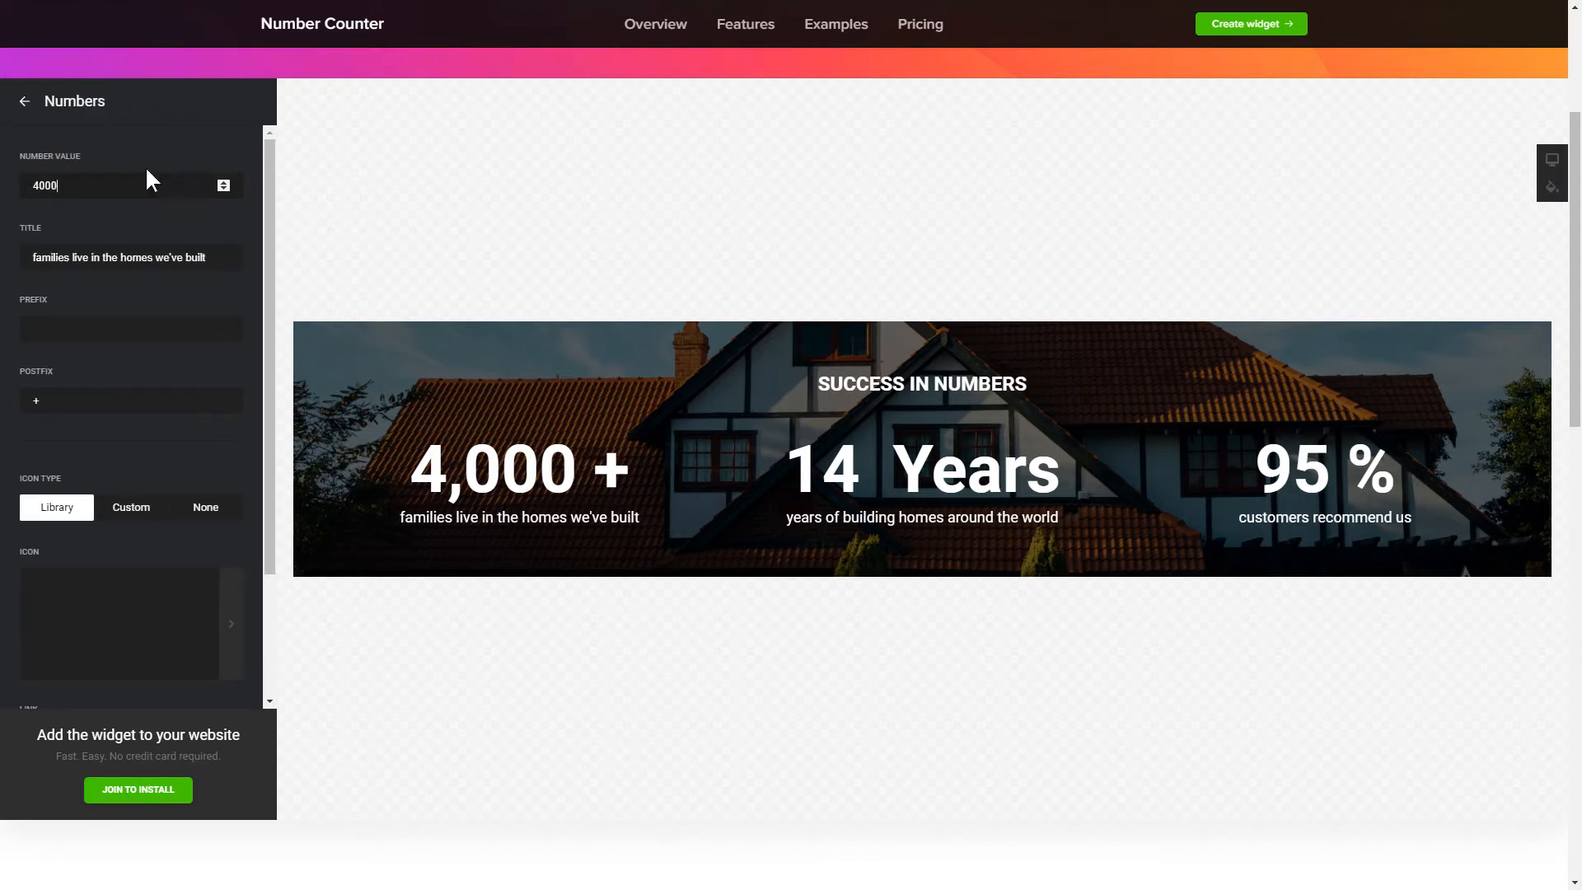
left_click(25, 100)
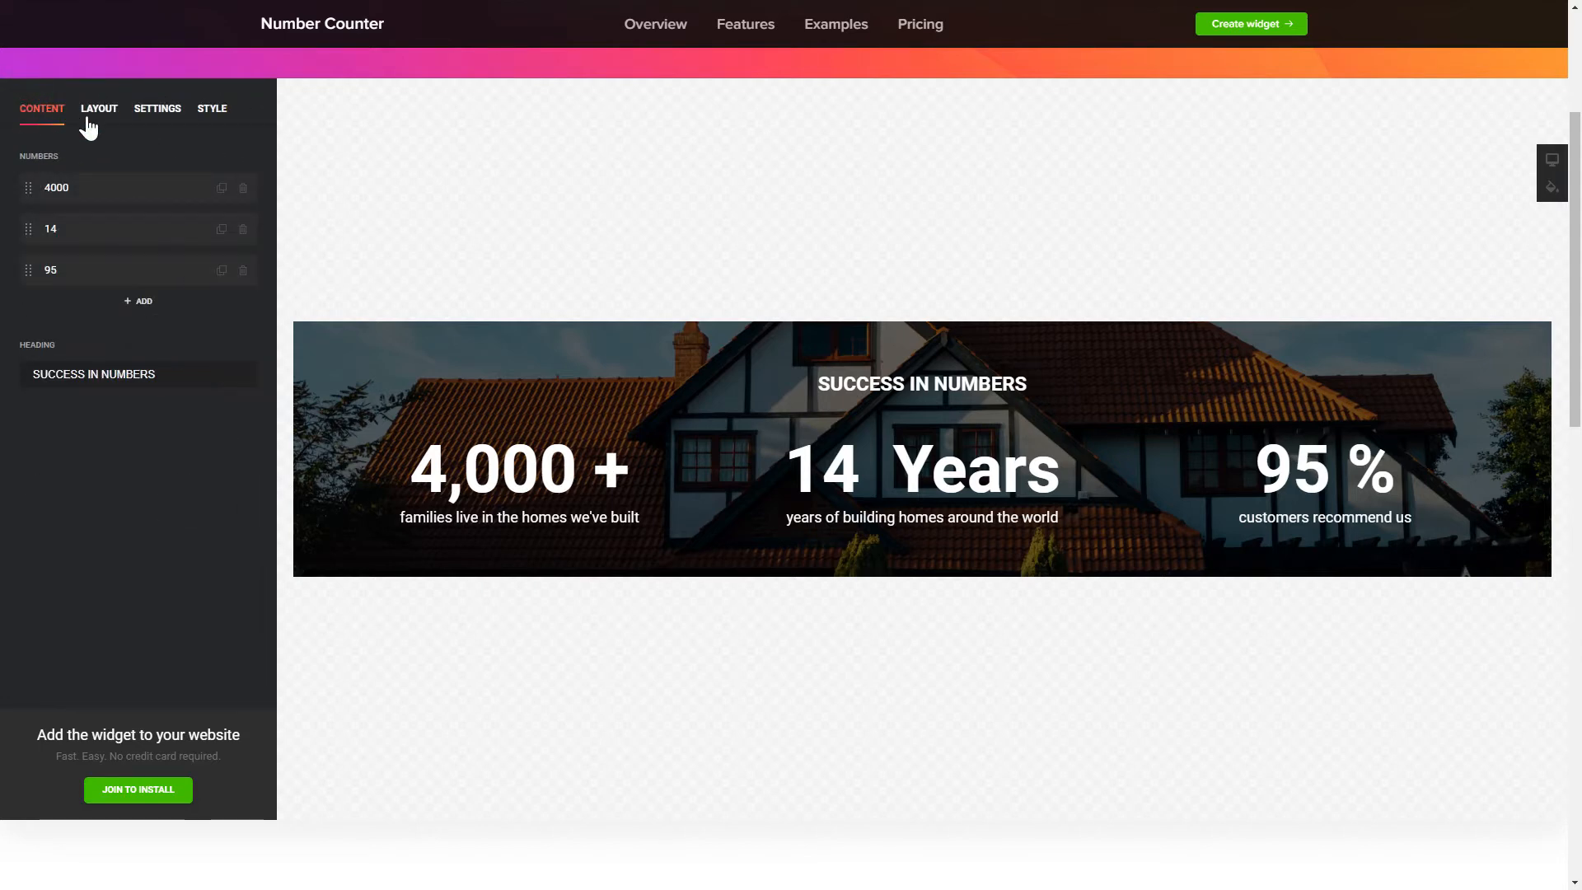
left_click(97, 109)
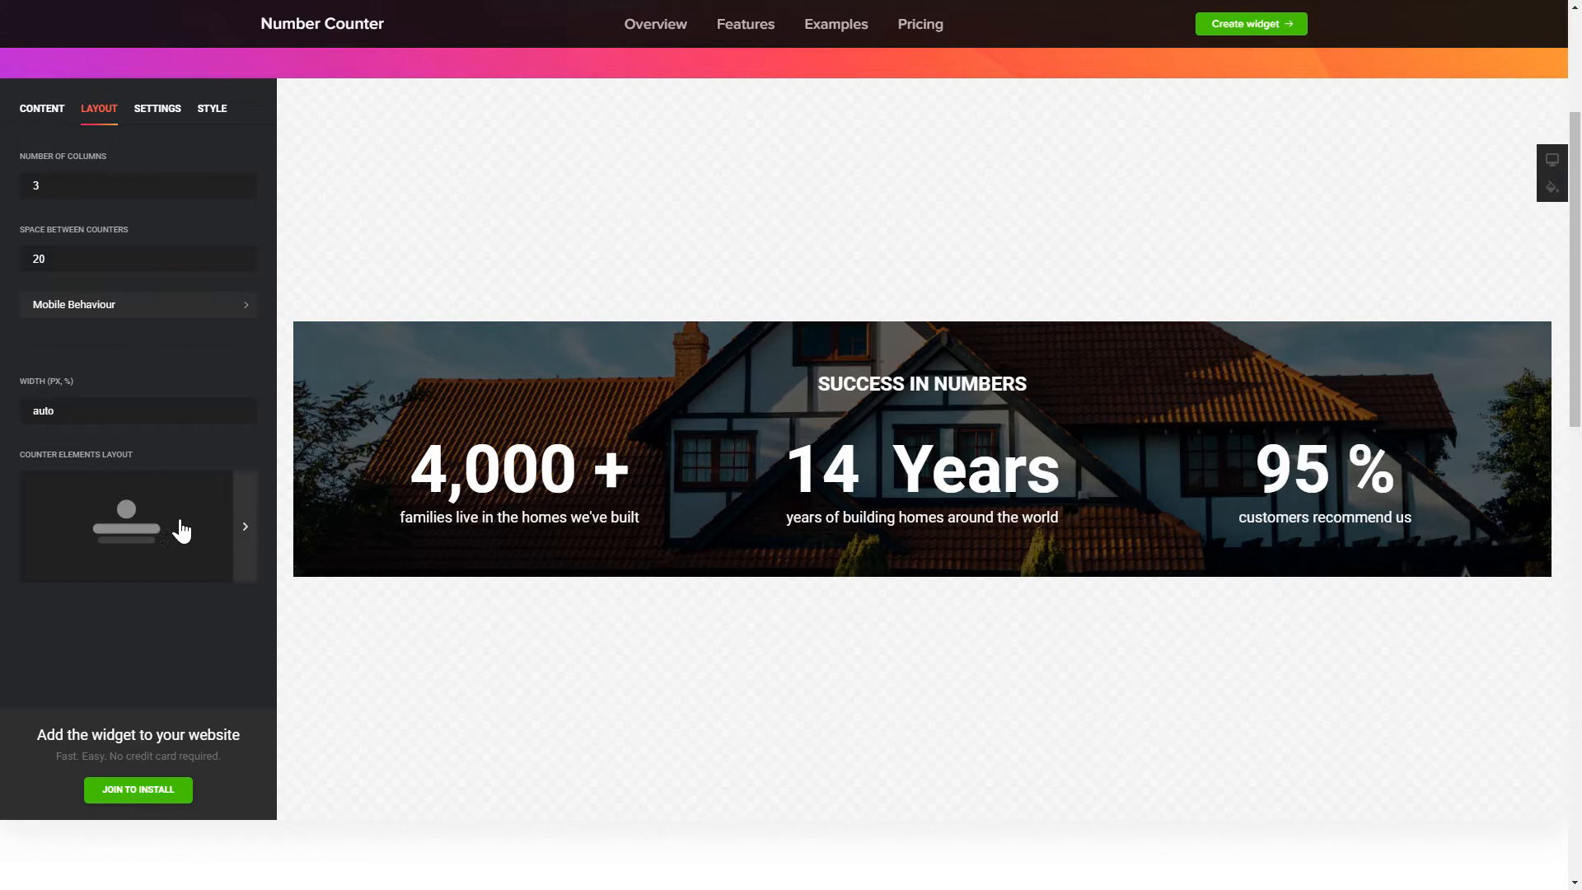
left_click(244, 526)
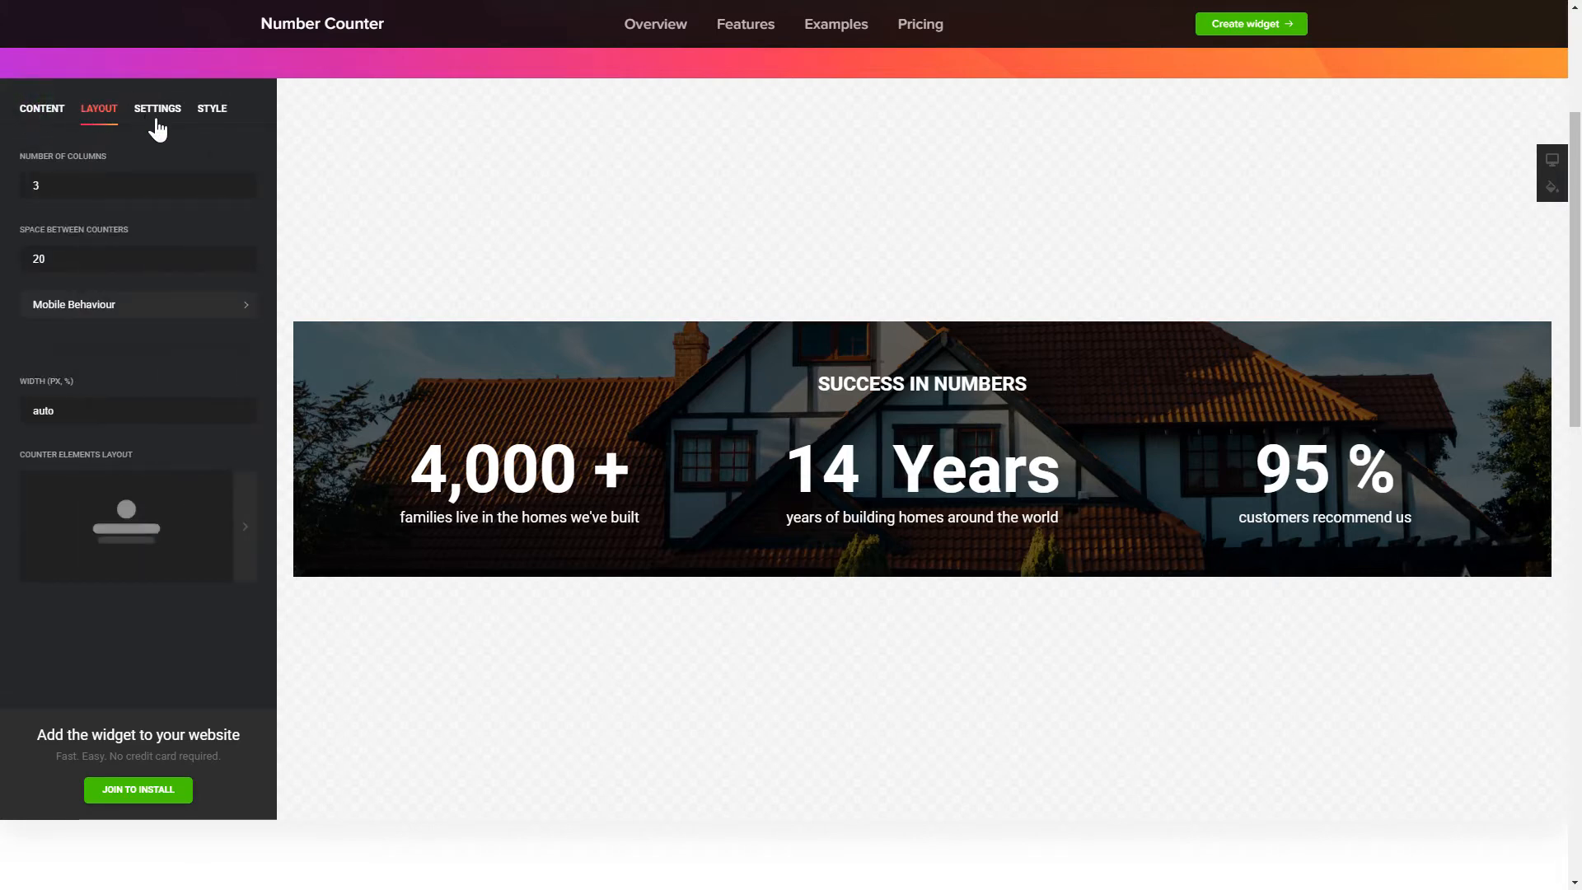
Review the Settings and Style options unchanged, then proceed to install the widget.
left_click(159, 109)
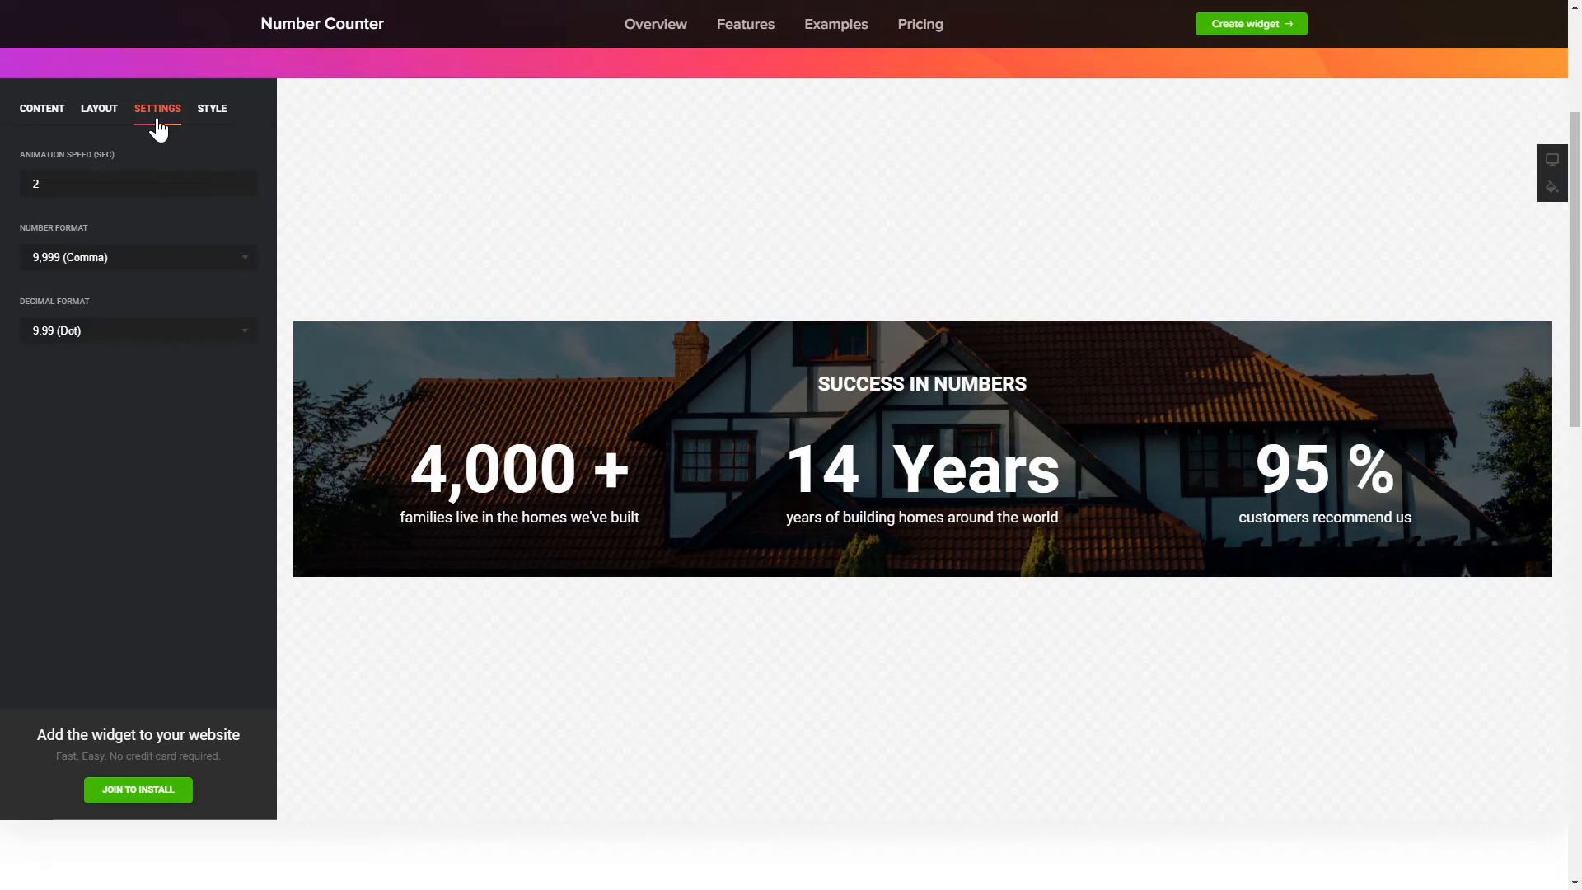
mouse_move(208, 118)
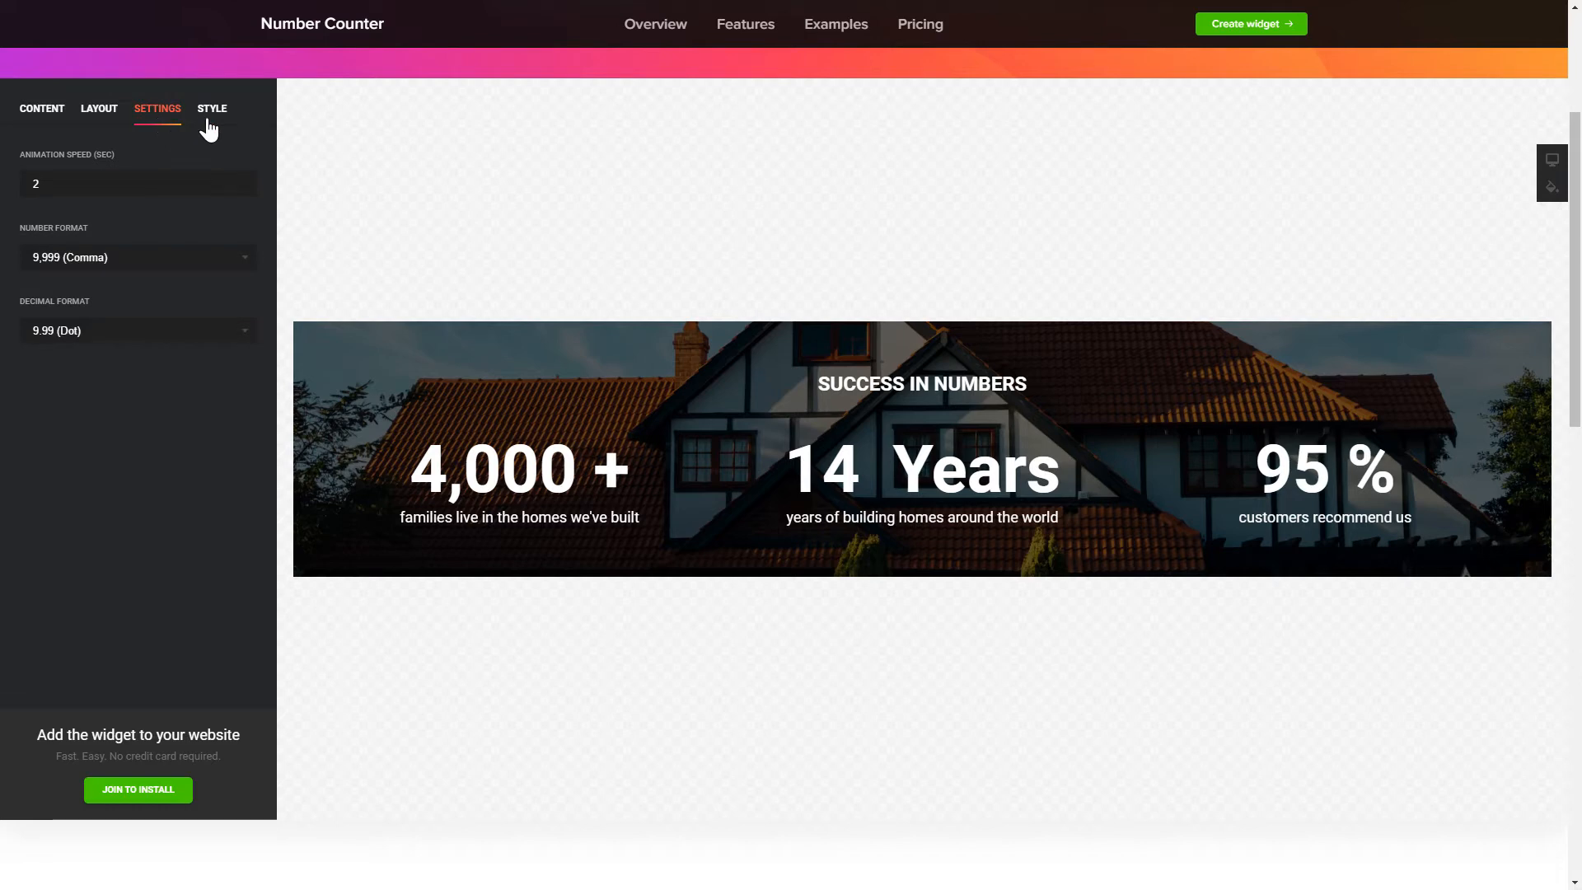
left_click(213, 109)
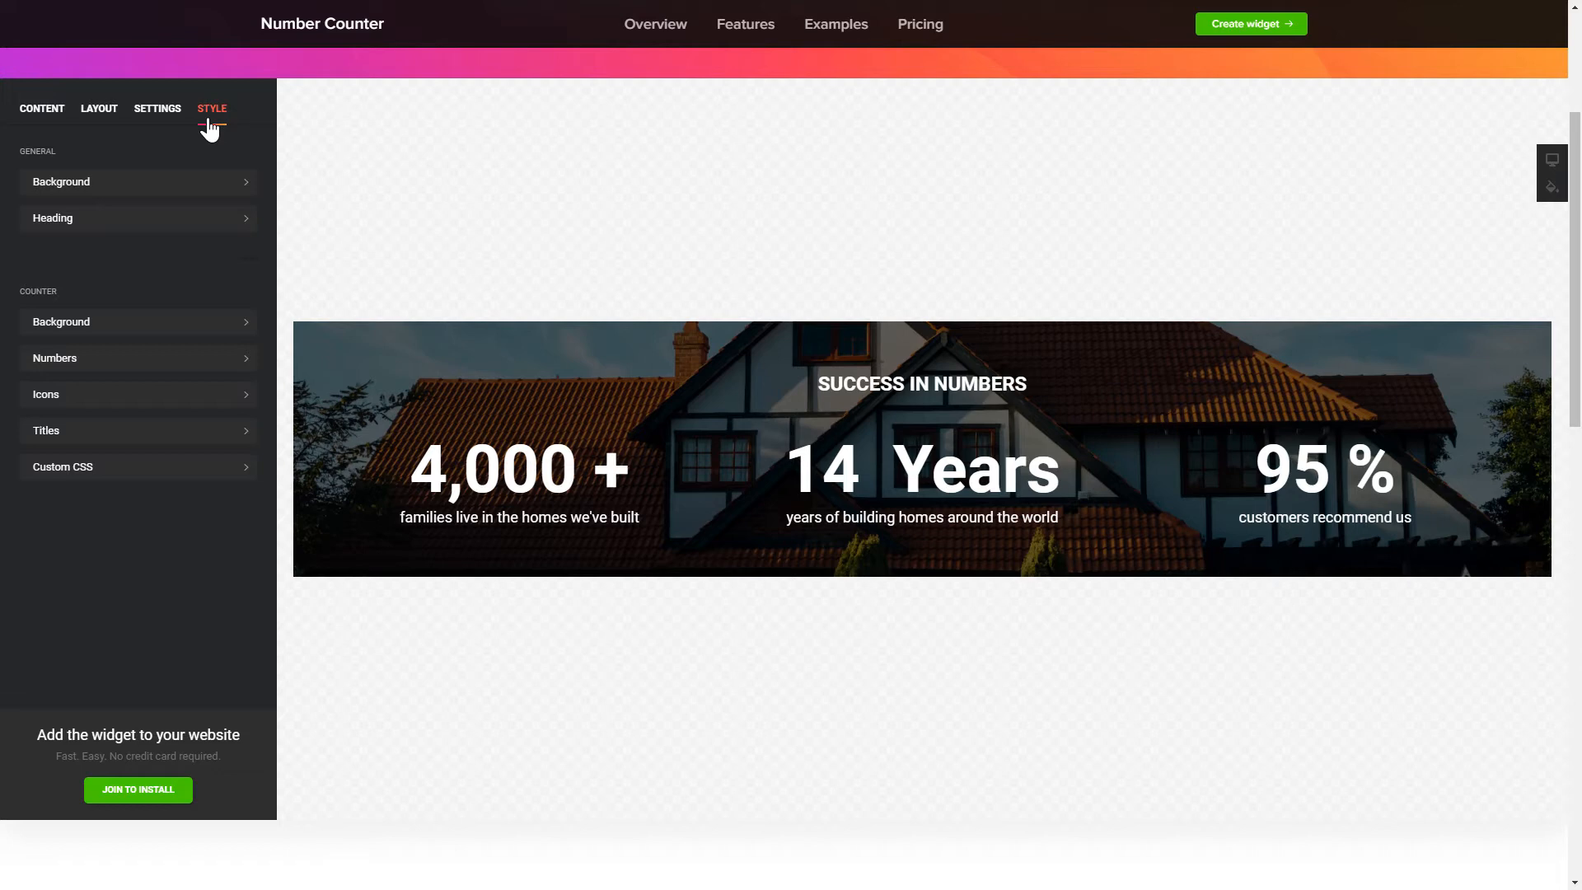
mouse_move(199, 129)
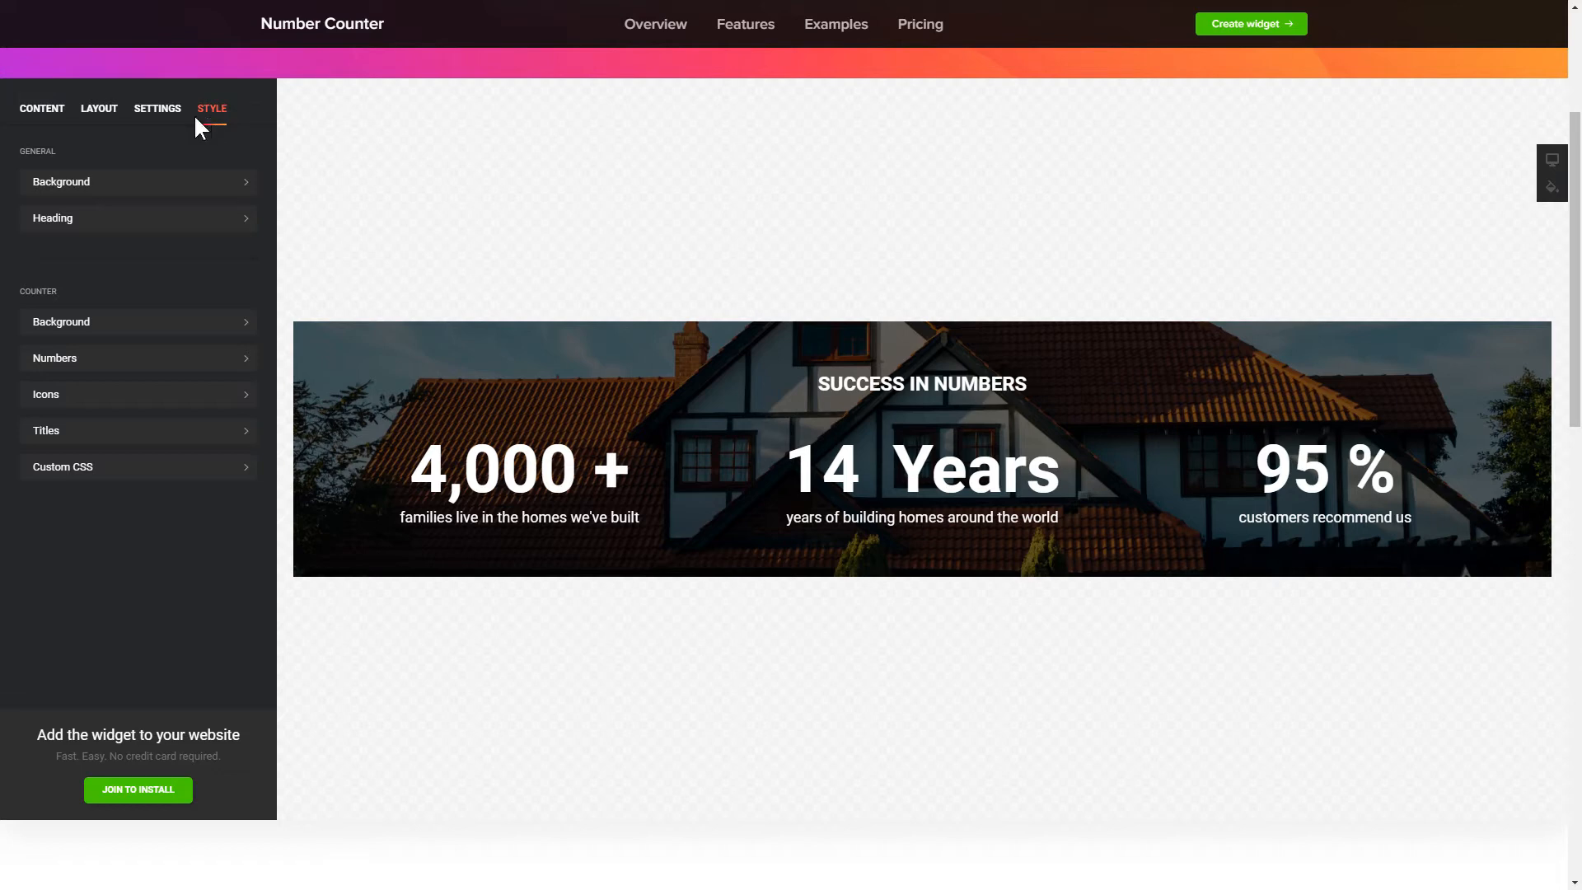
left_click(41, 109)
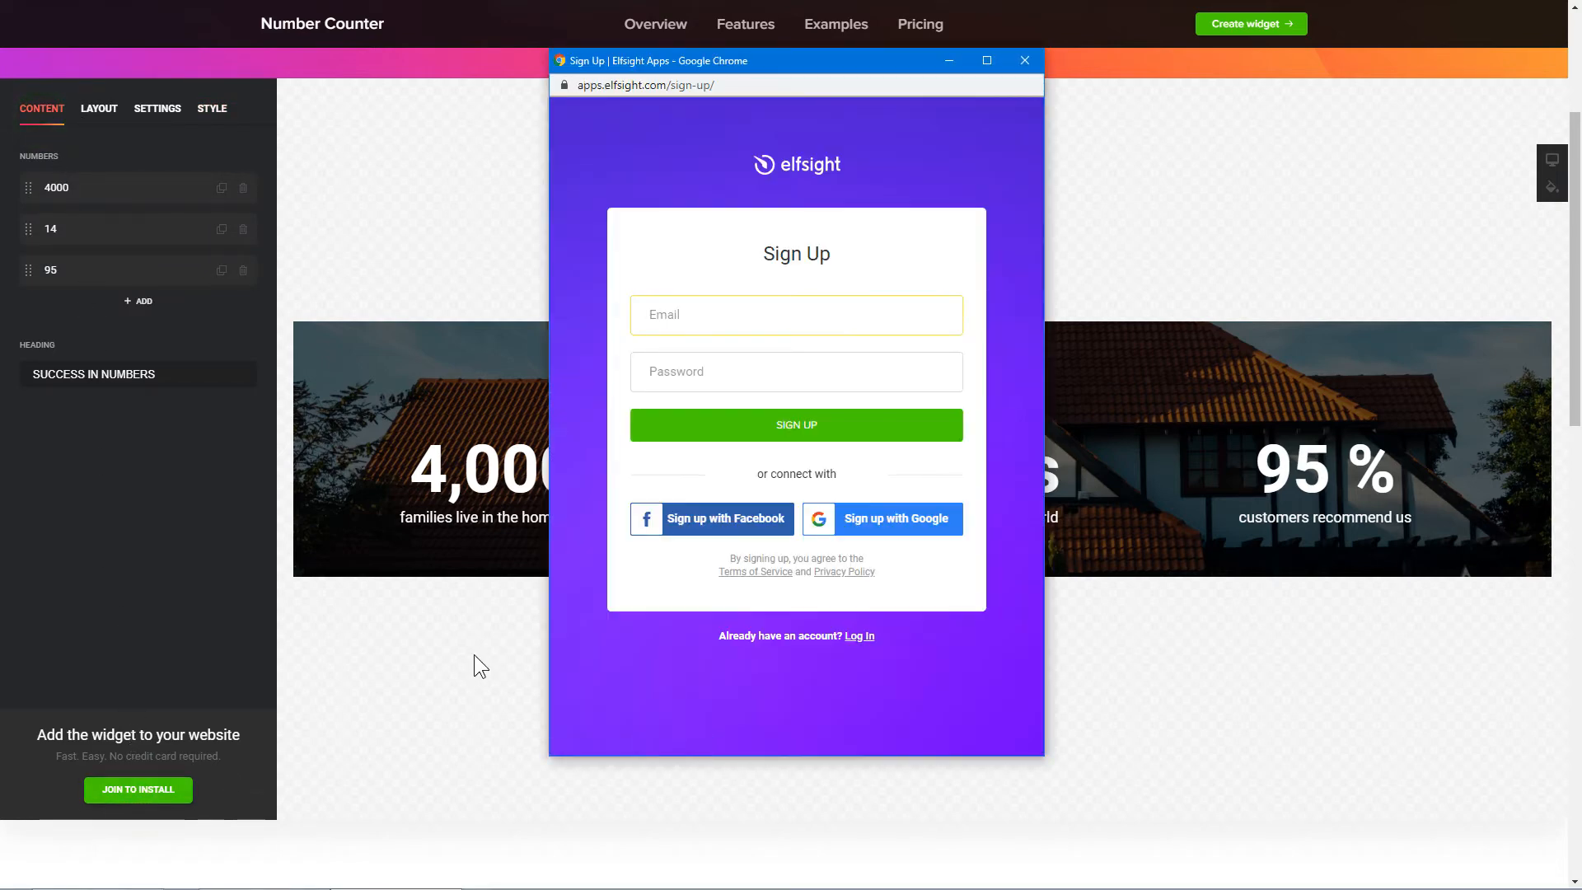
Sign up a new Elfsight account with an example@ email and password.
type("example@elfsight.com")
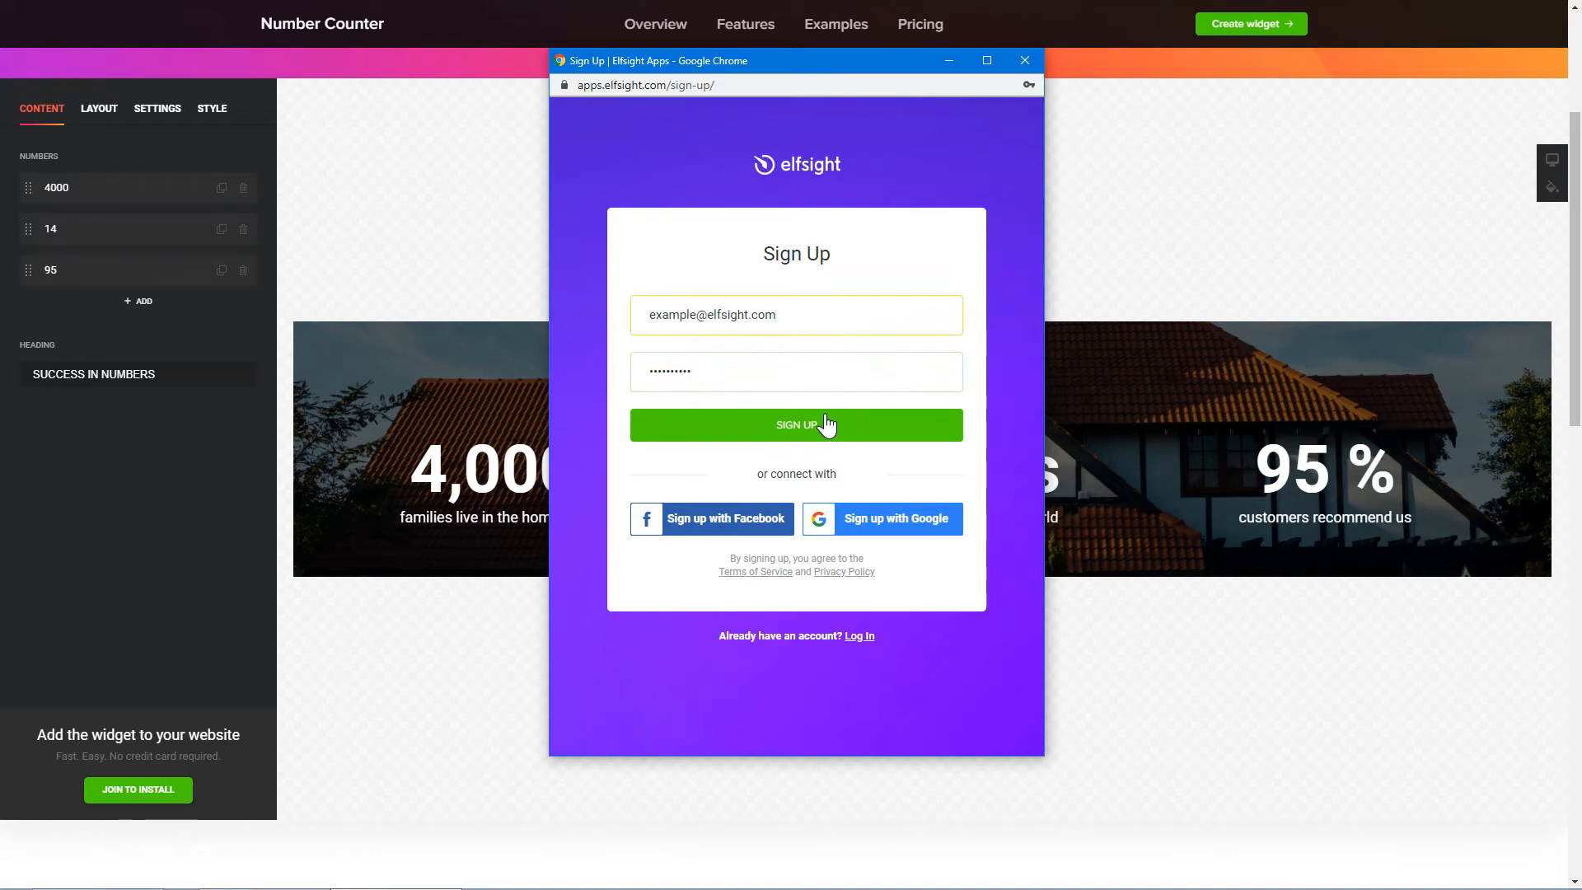
left_click(795, 424)
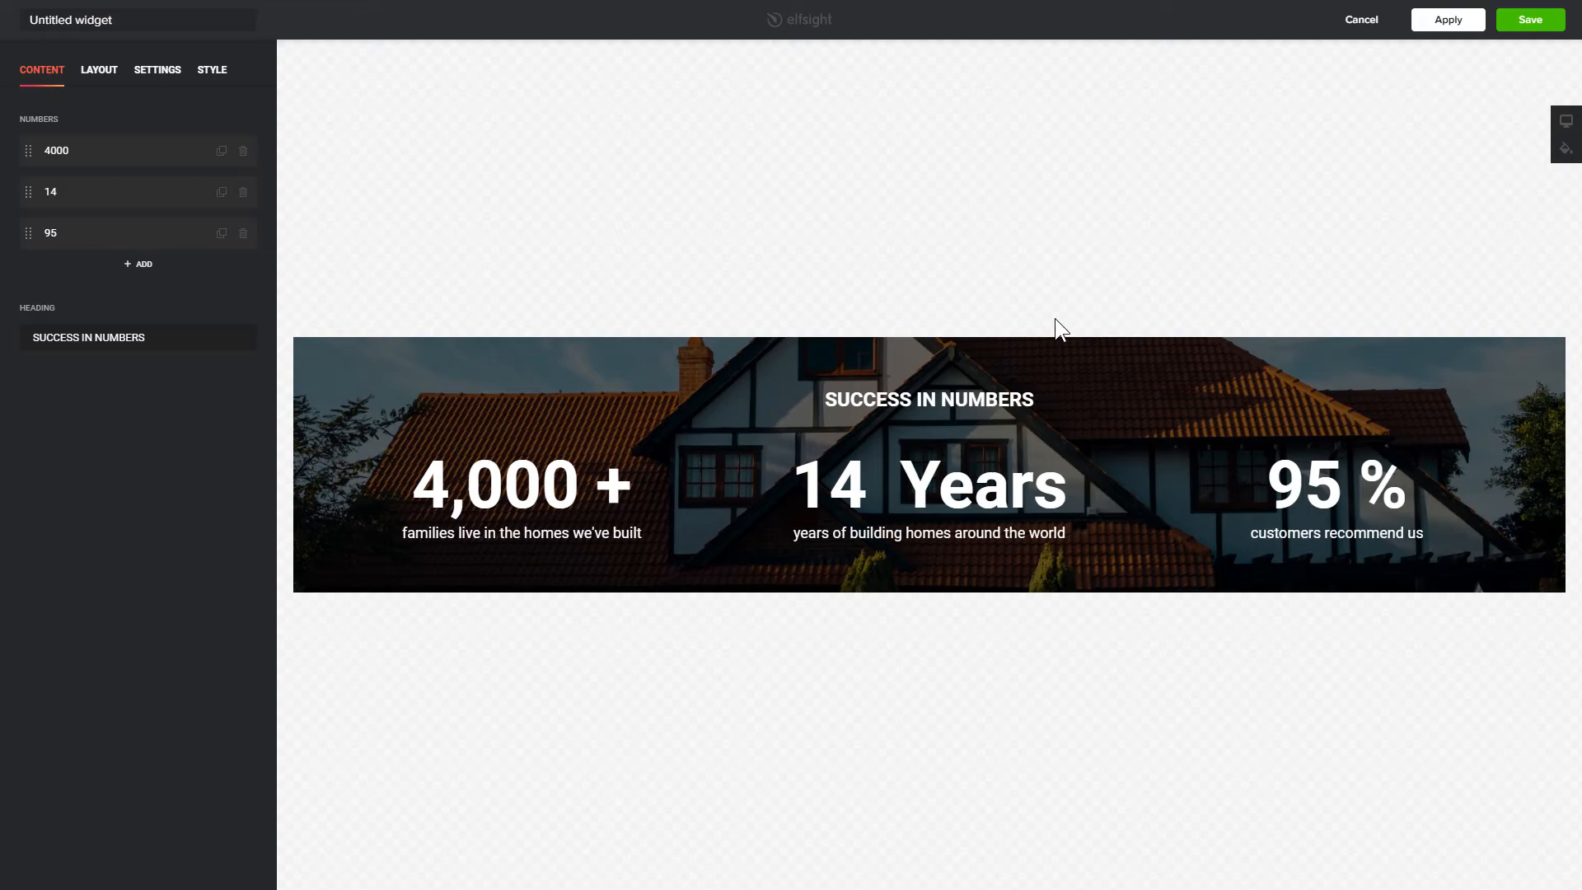
Save the untitled widget, bringing up the Number Counter plan choices.
left_click(1529, 20)
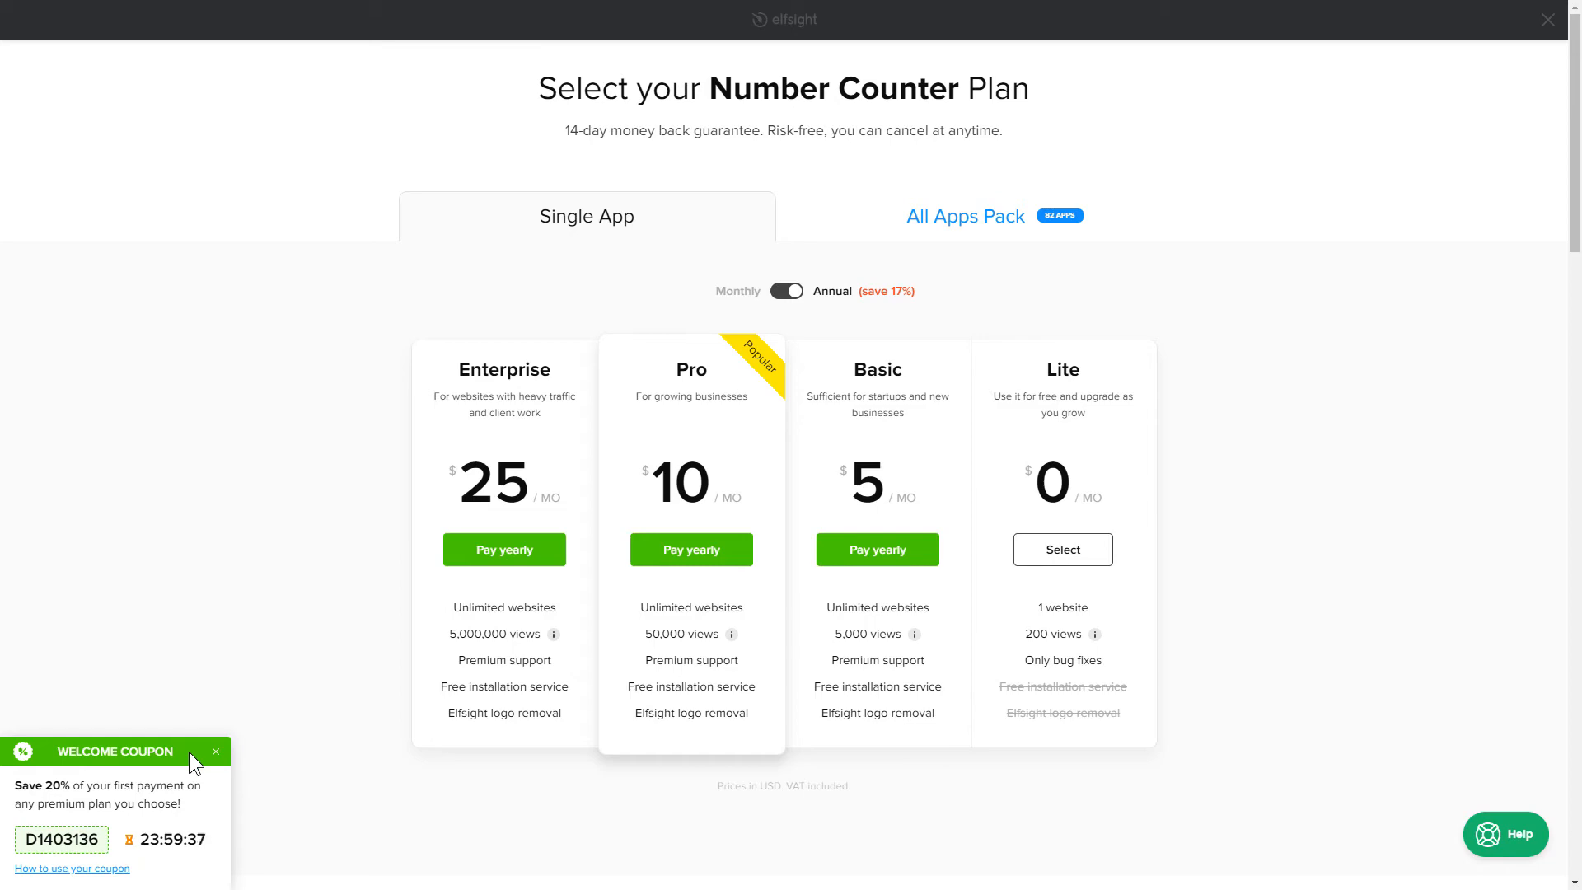
Select the free Lite plan for the Number Counter widget.
left_click(1061, 549)
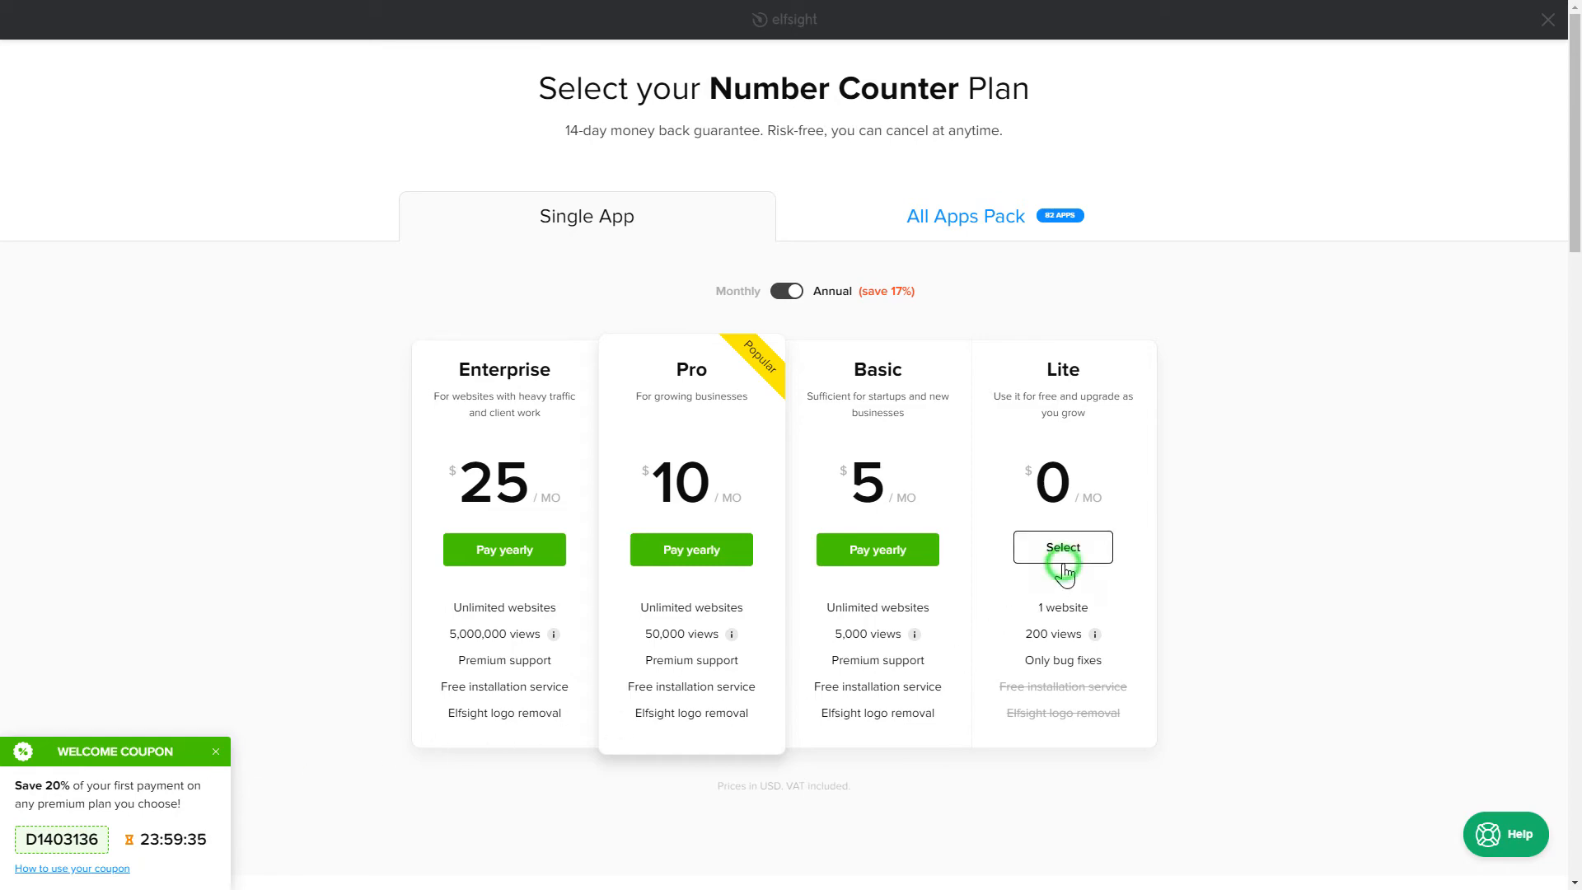
left_click(1061, 547)
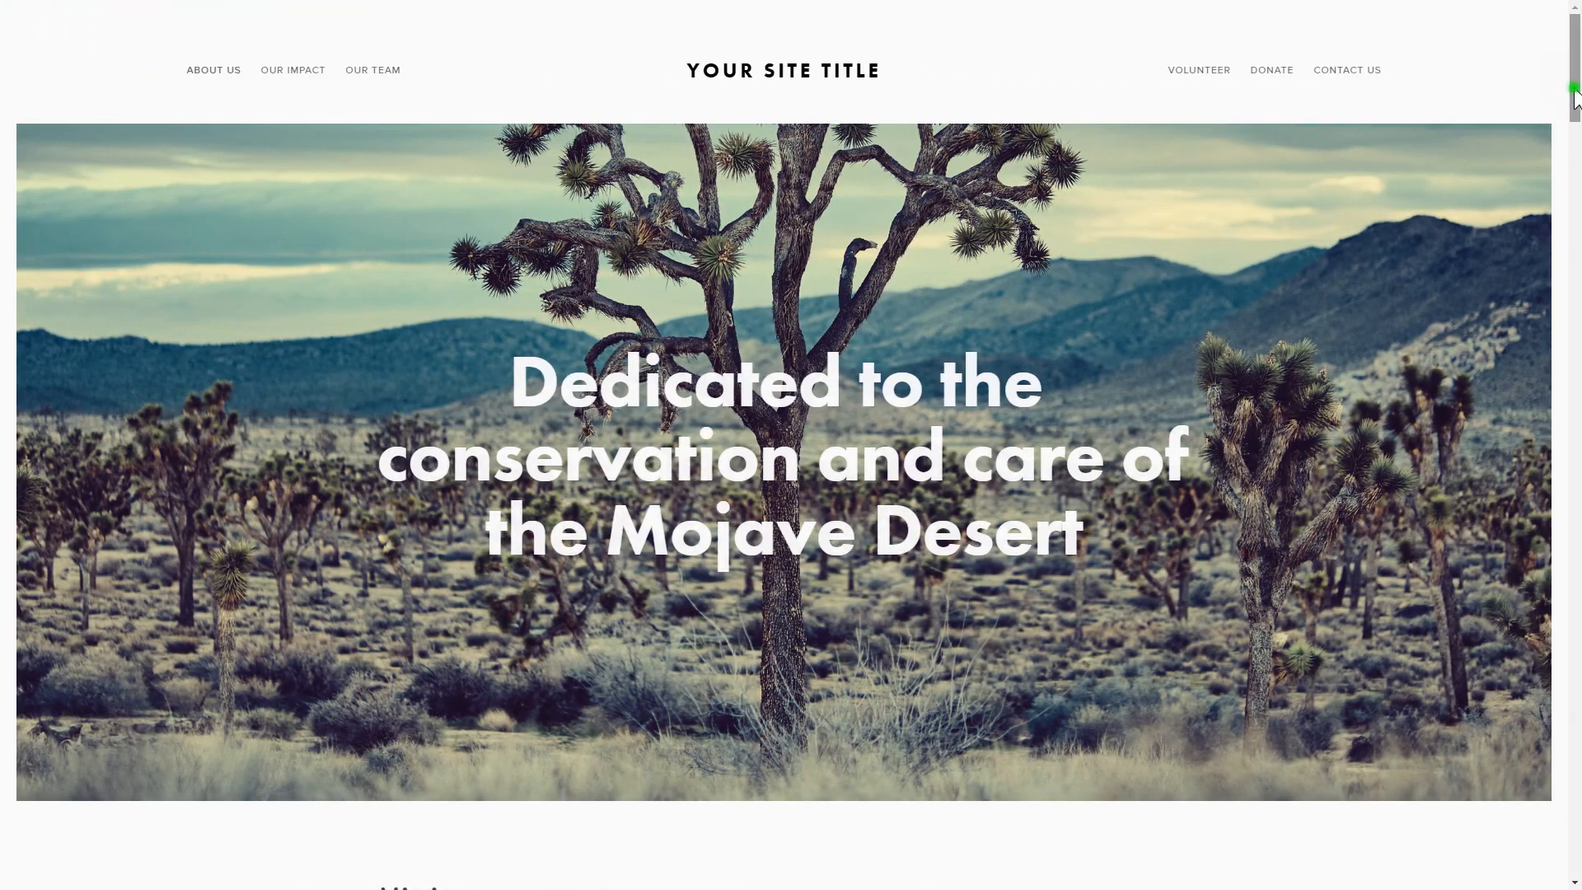
Scroll the demo website to the embedded Success in numbers counter.
scroll("down", 3)
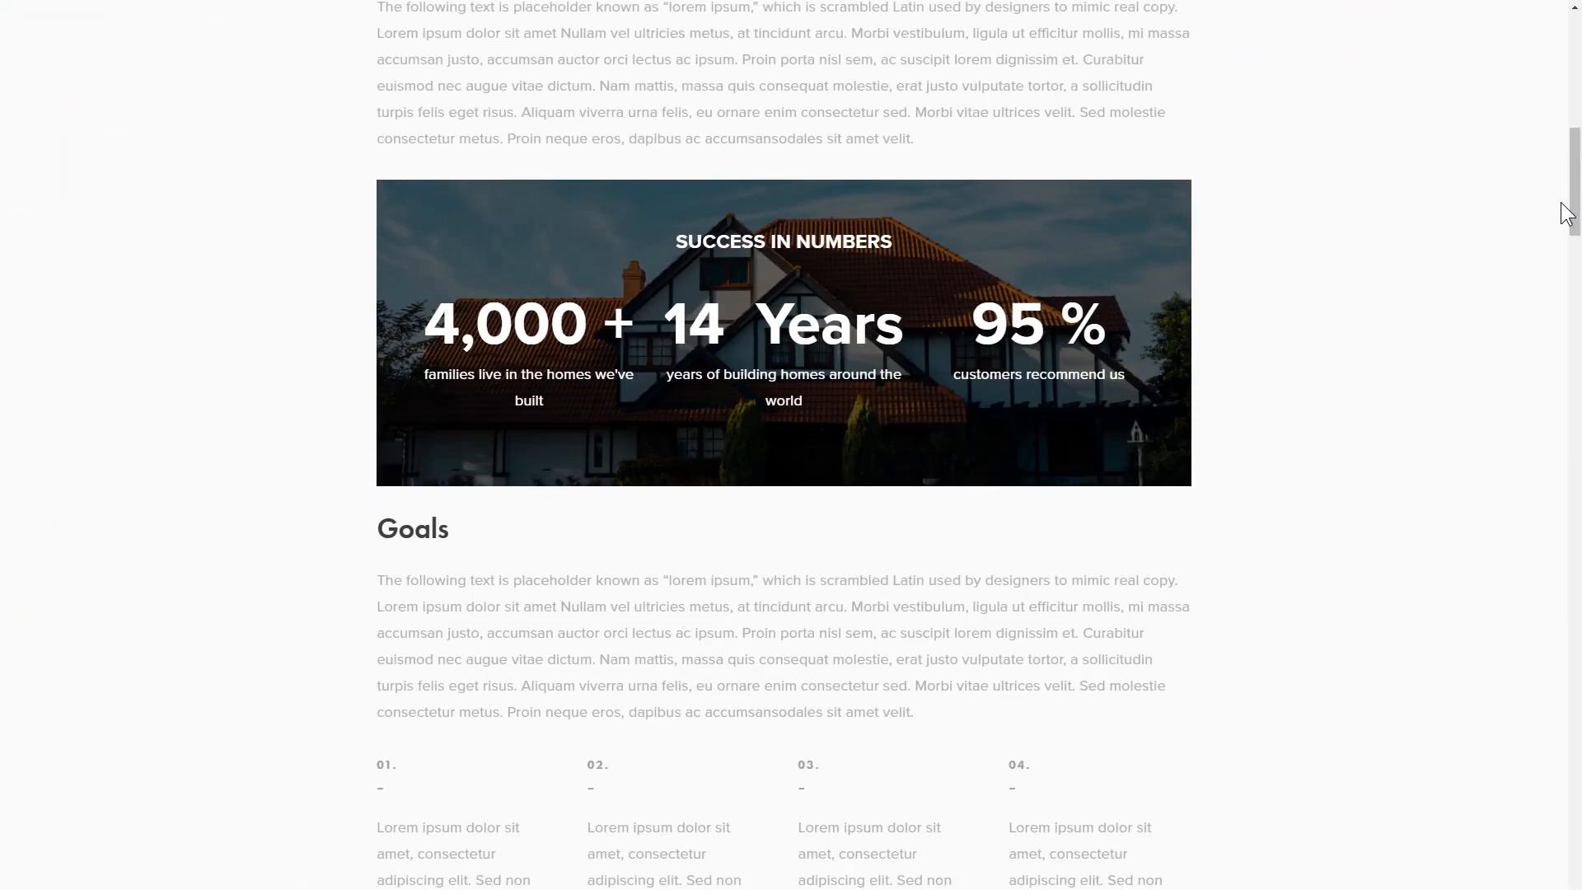